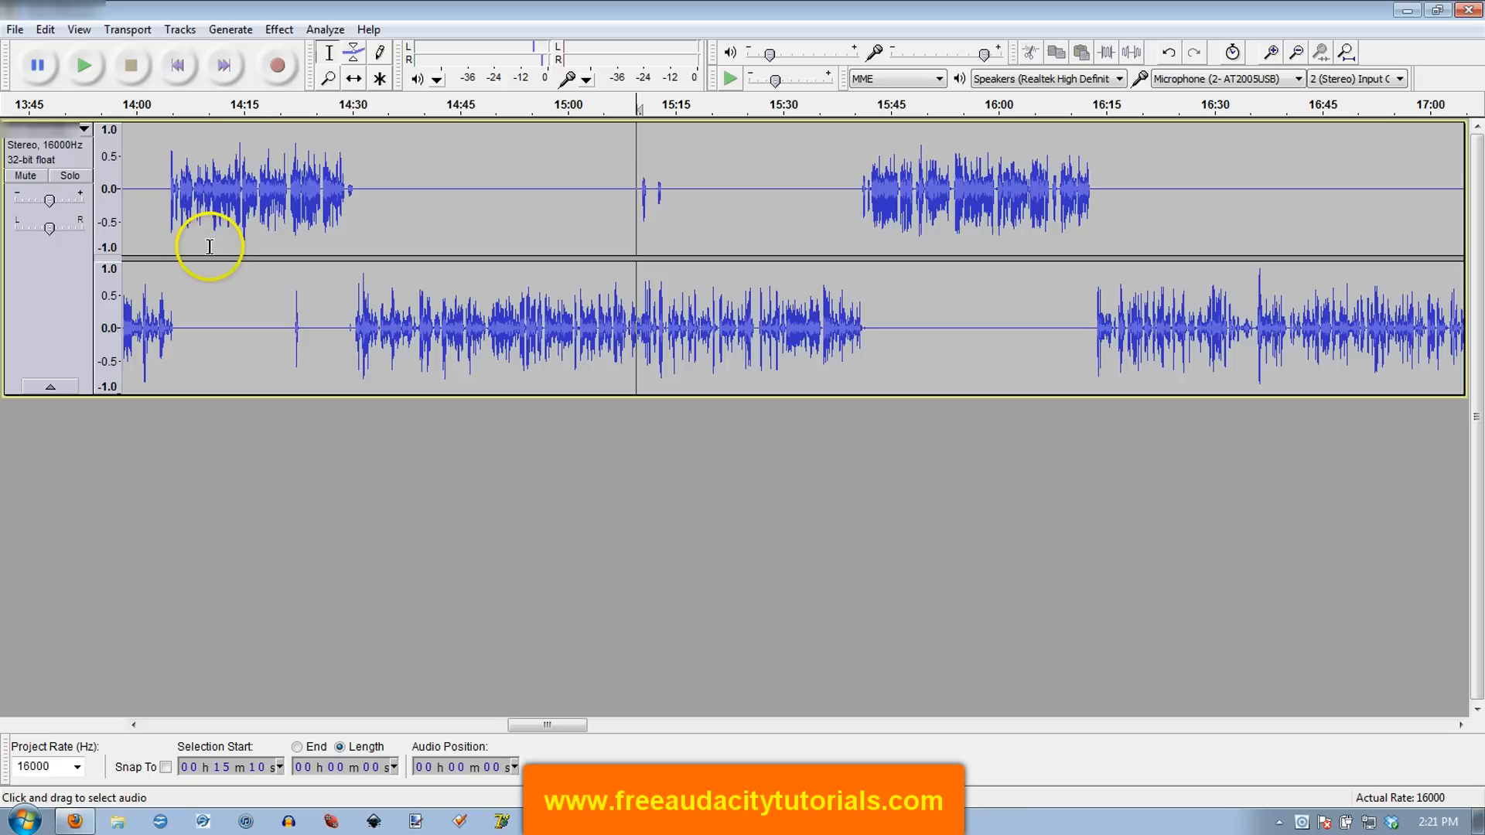
mouse_move(670, 303)
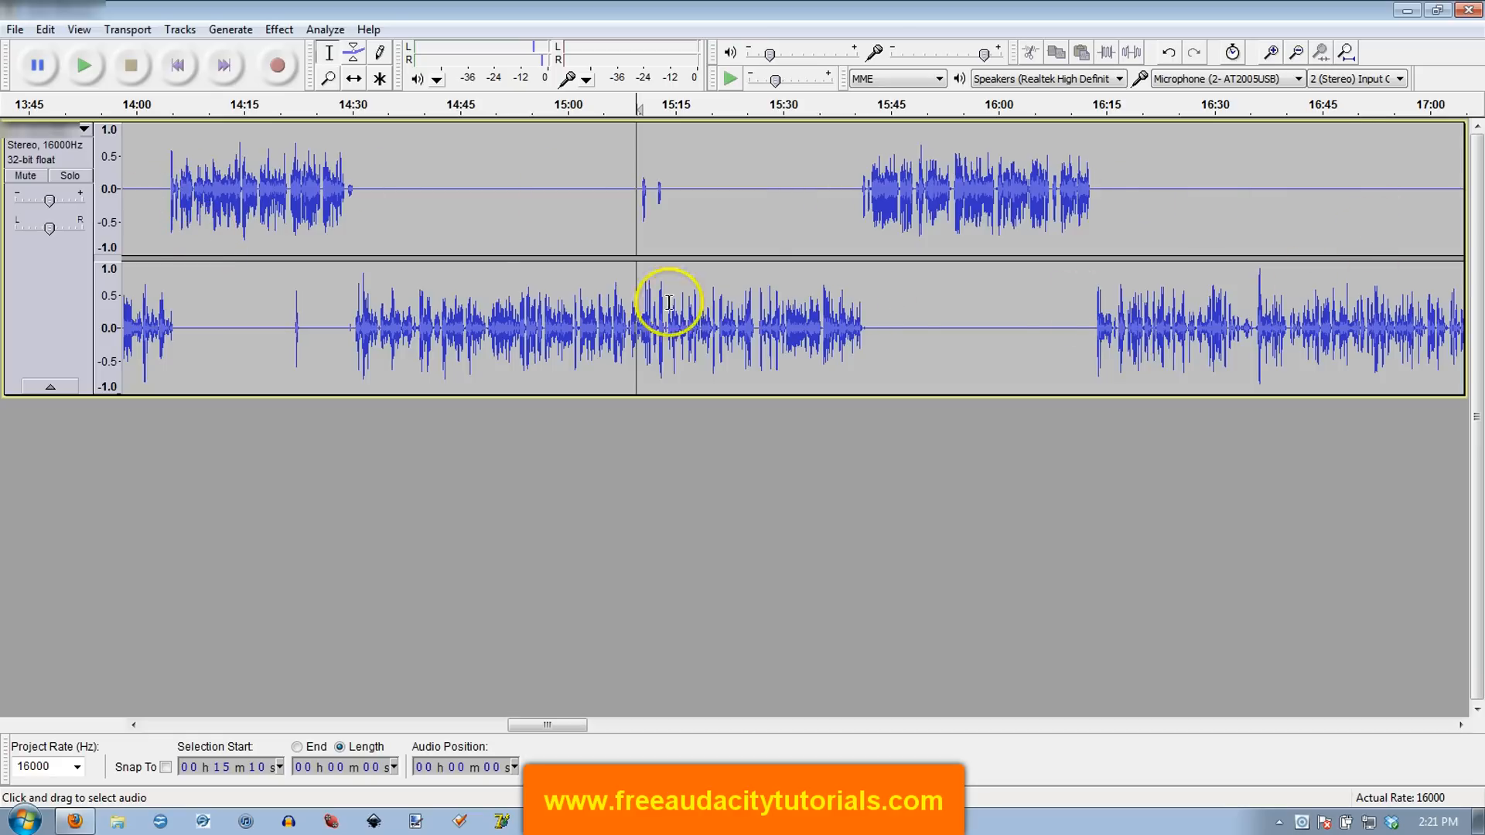
mouse_move(289, 308)
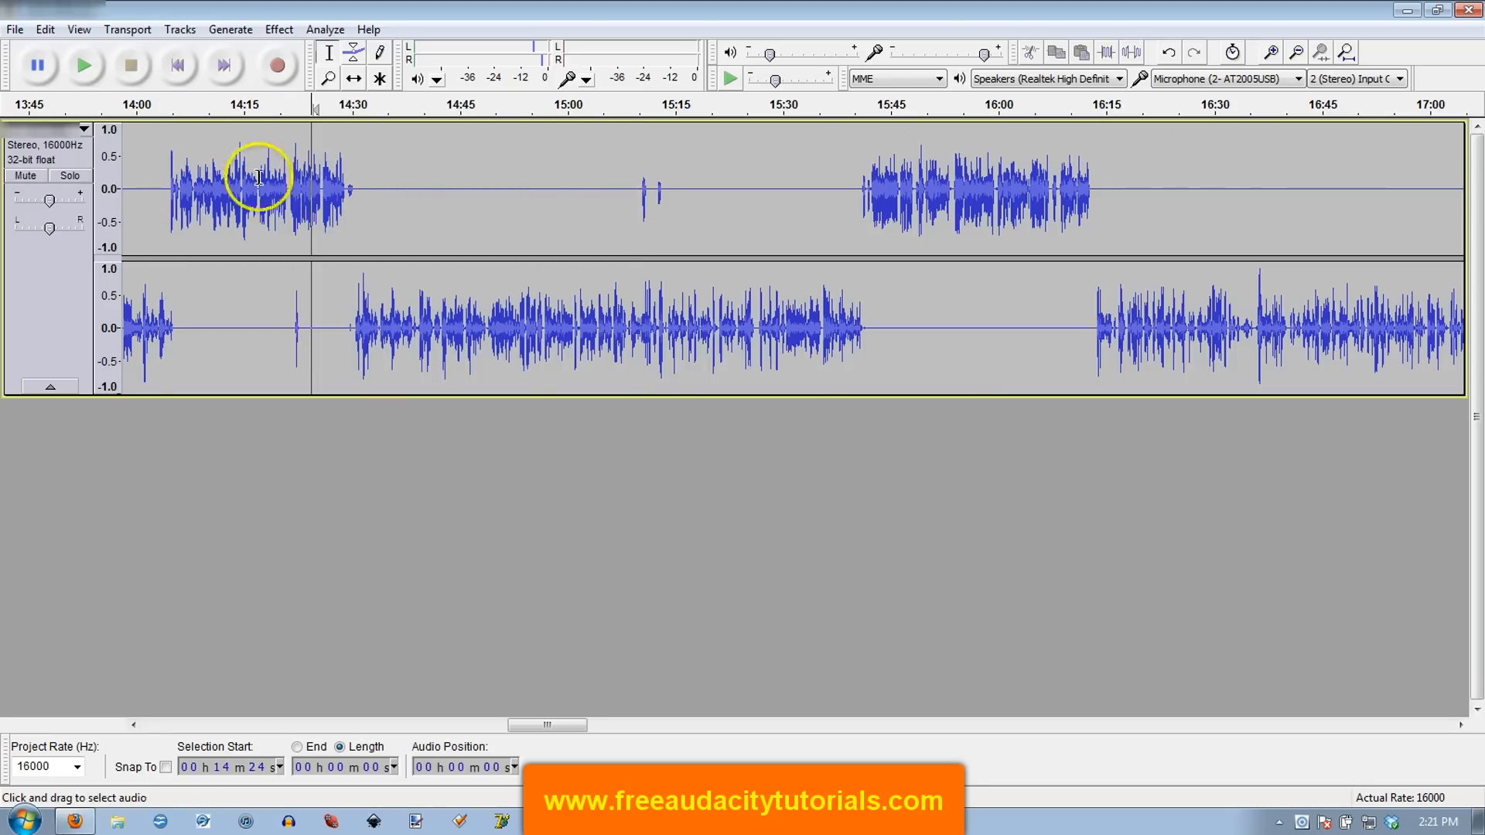
mouse_move(1041, 334)
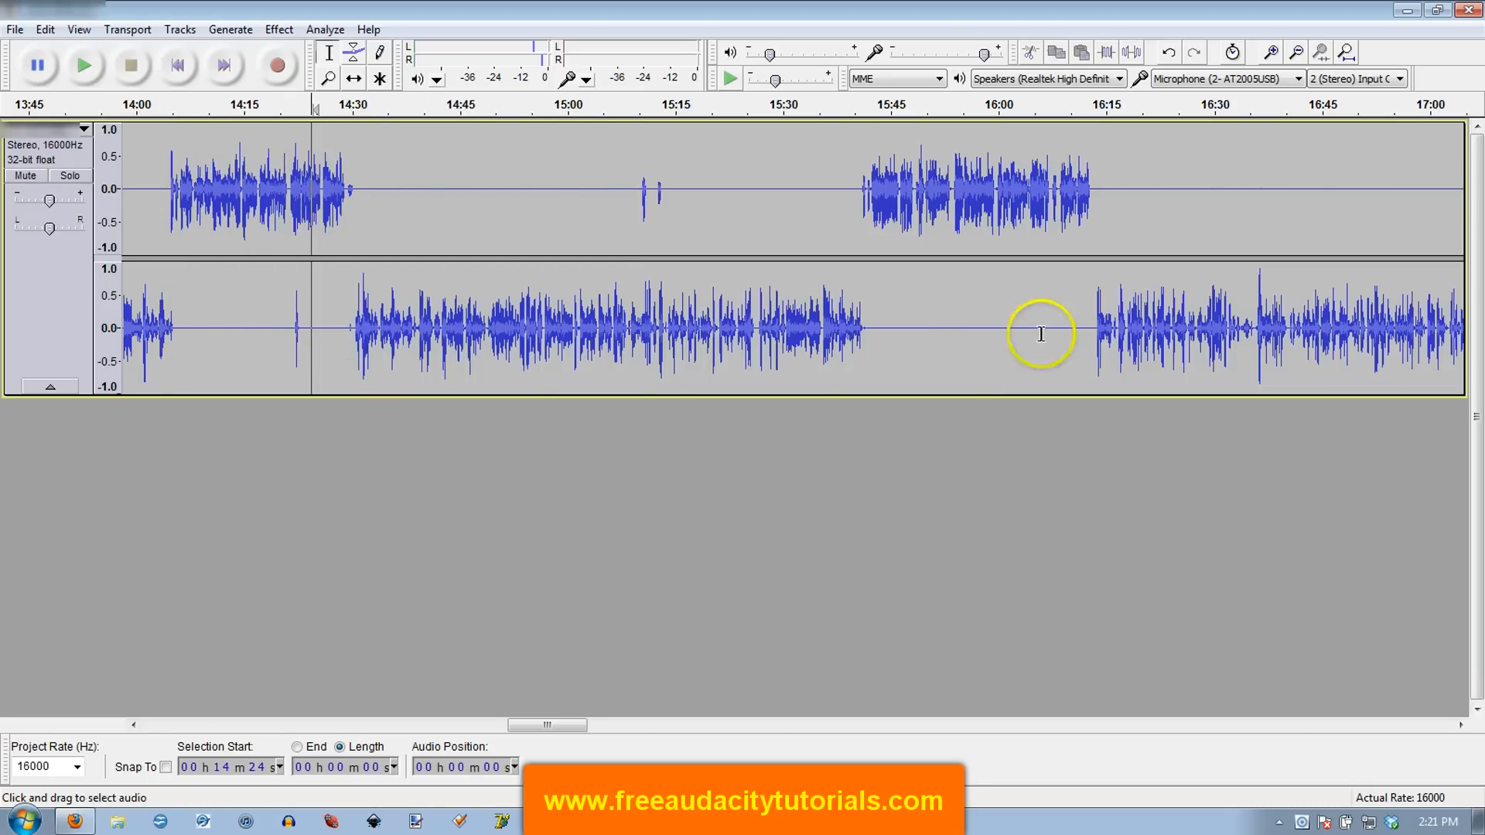
mouse_move(1339, 317)
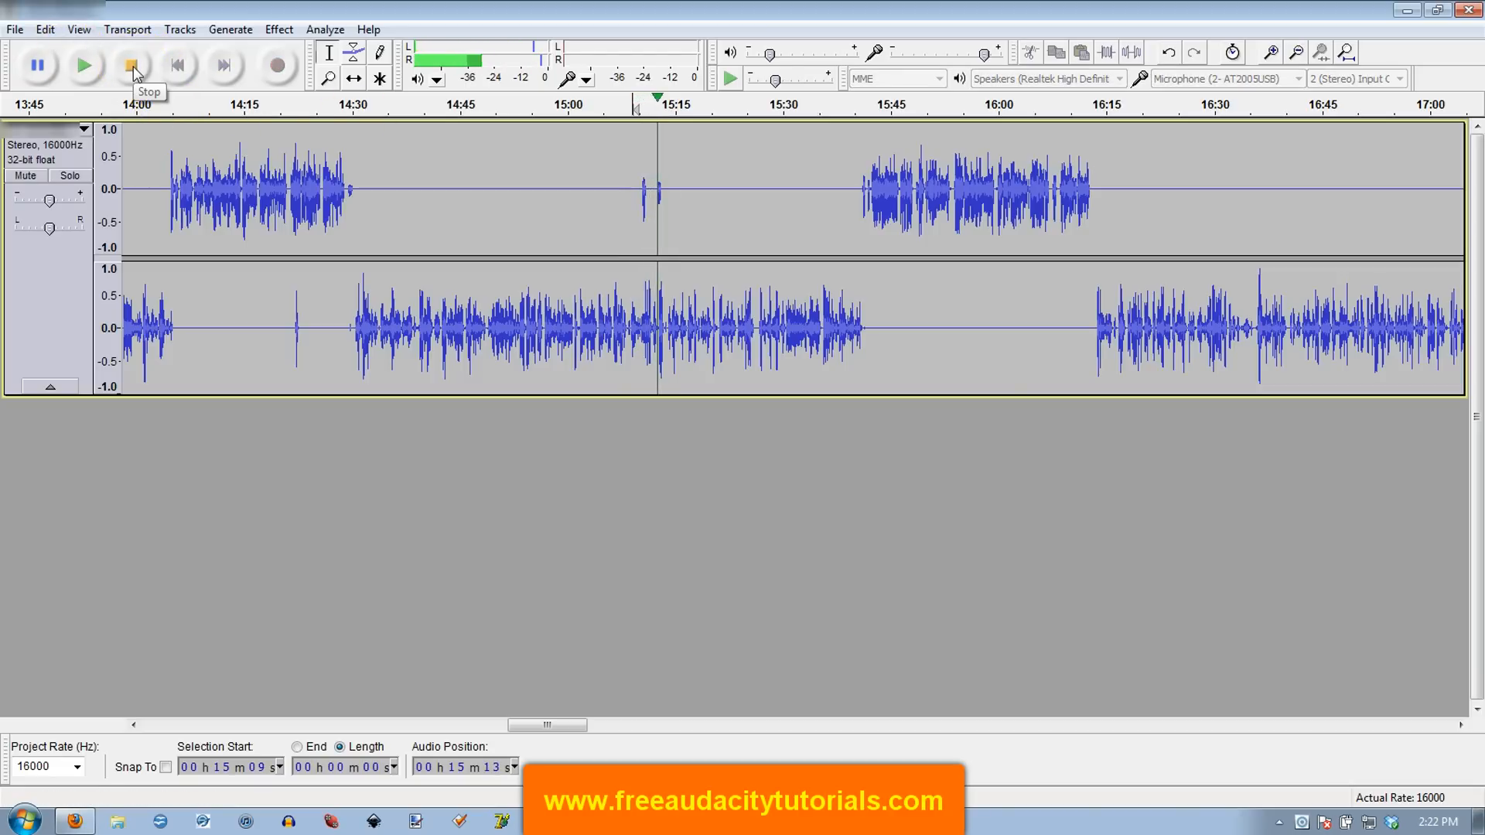
Step: Stop playback and split the stereo recording into separate Left and Right channel tracks
click(133, 65)
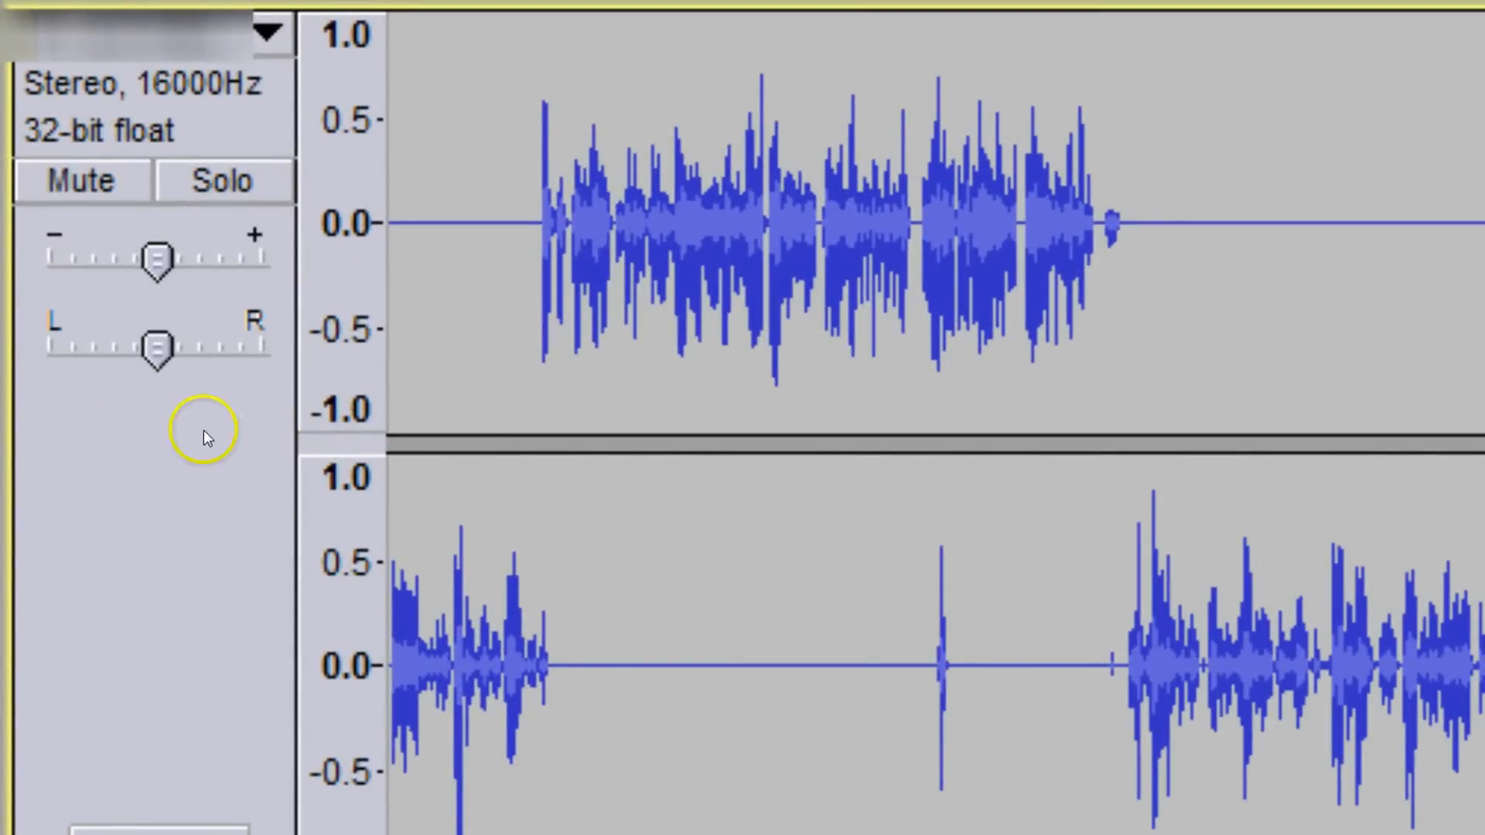
mouse_move(829, 687)
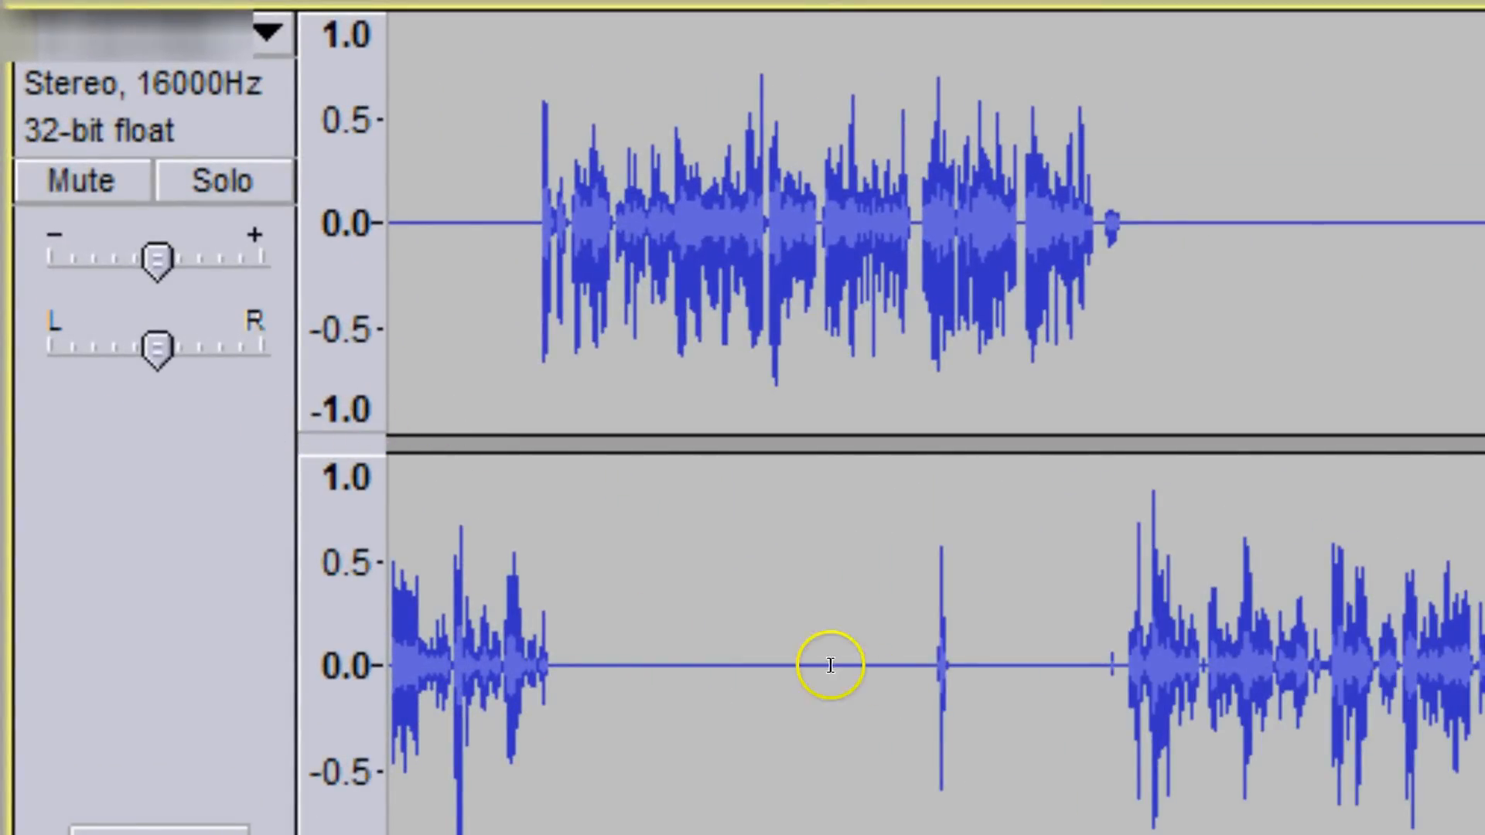
mouse_move(851, 223)
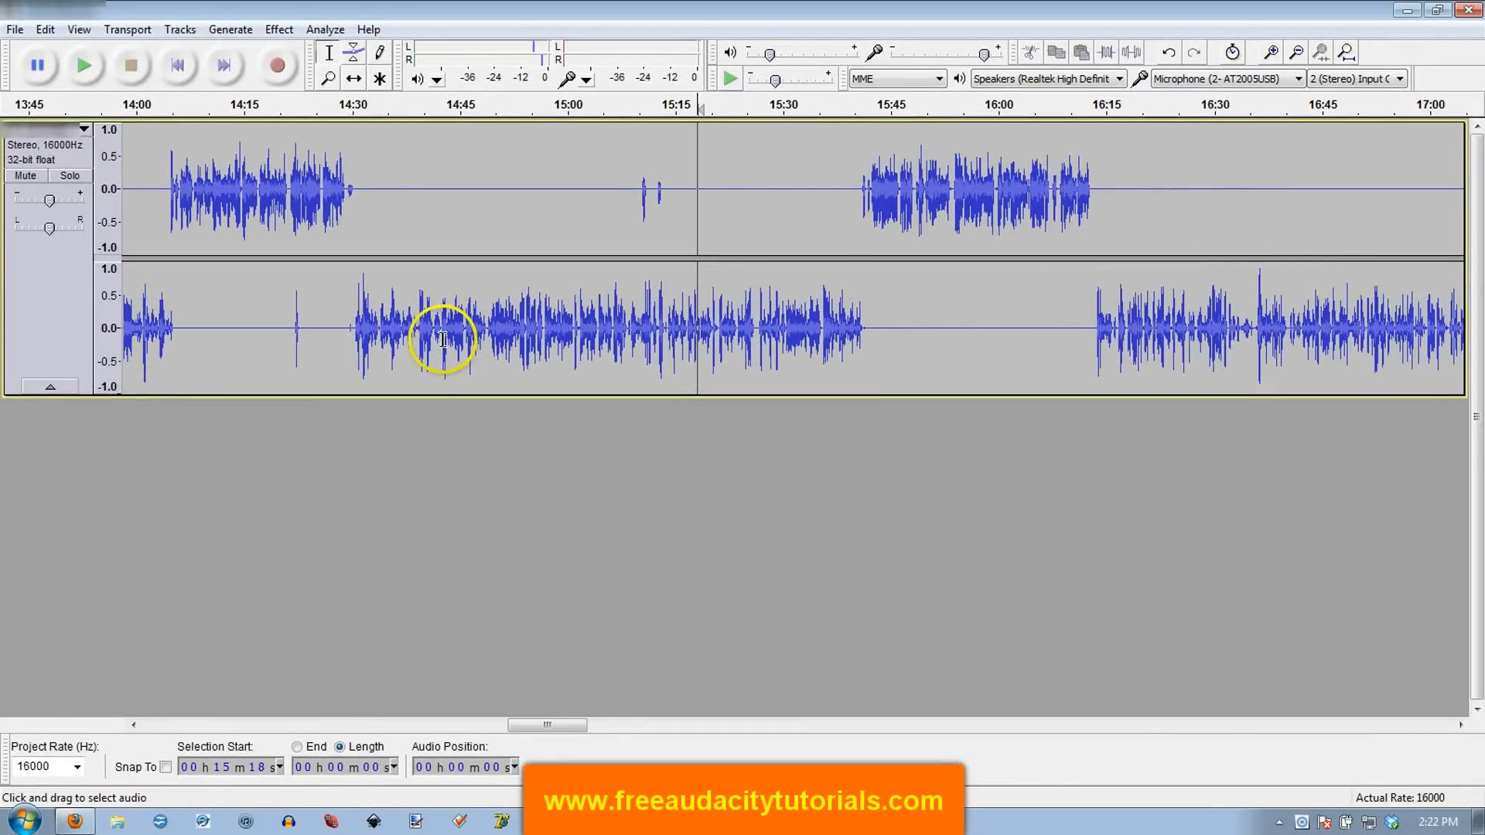
drag(639, 189, 663, 188)
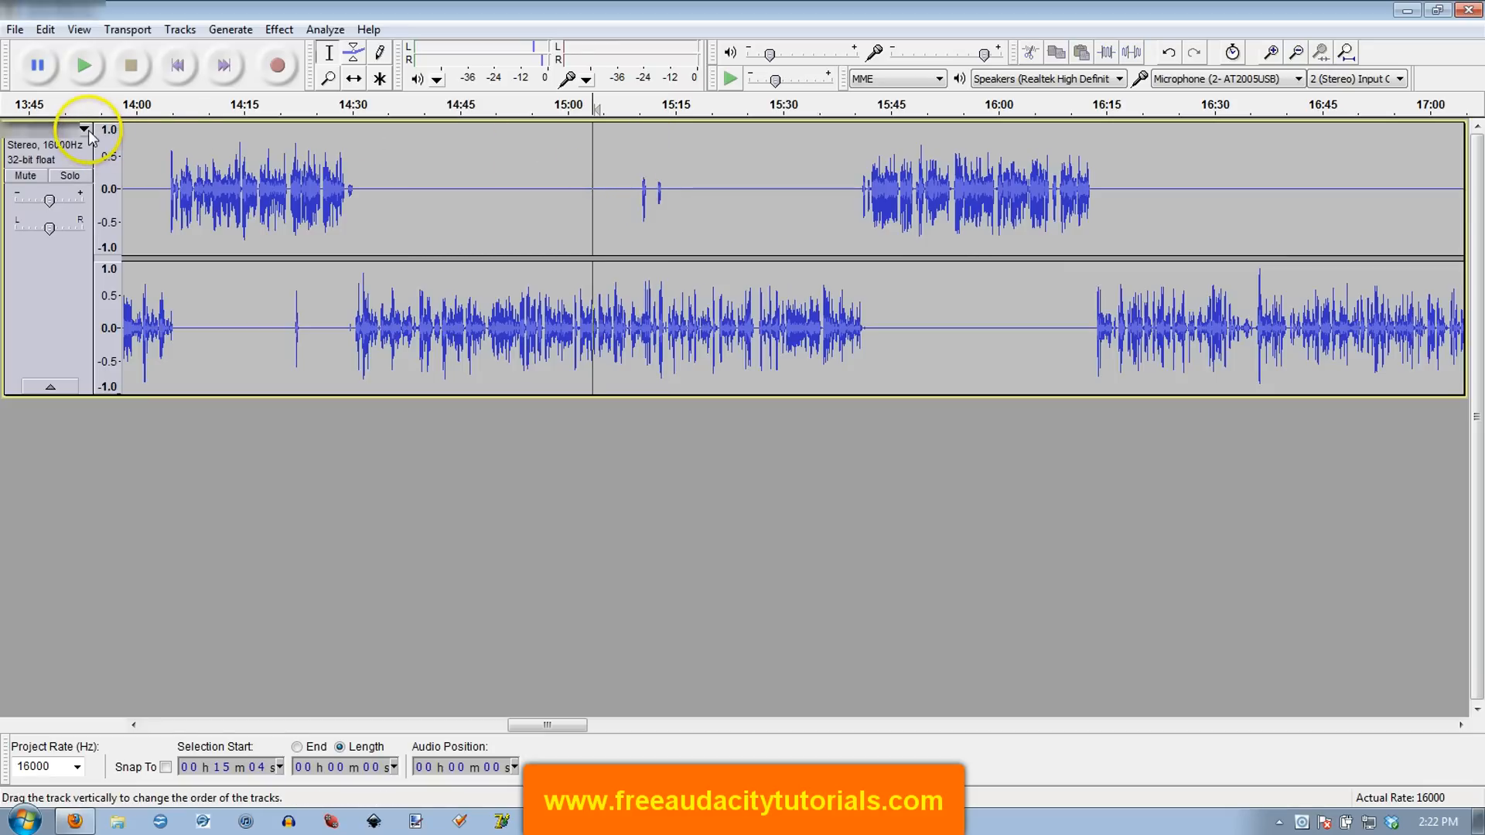
click(81, 128)
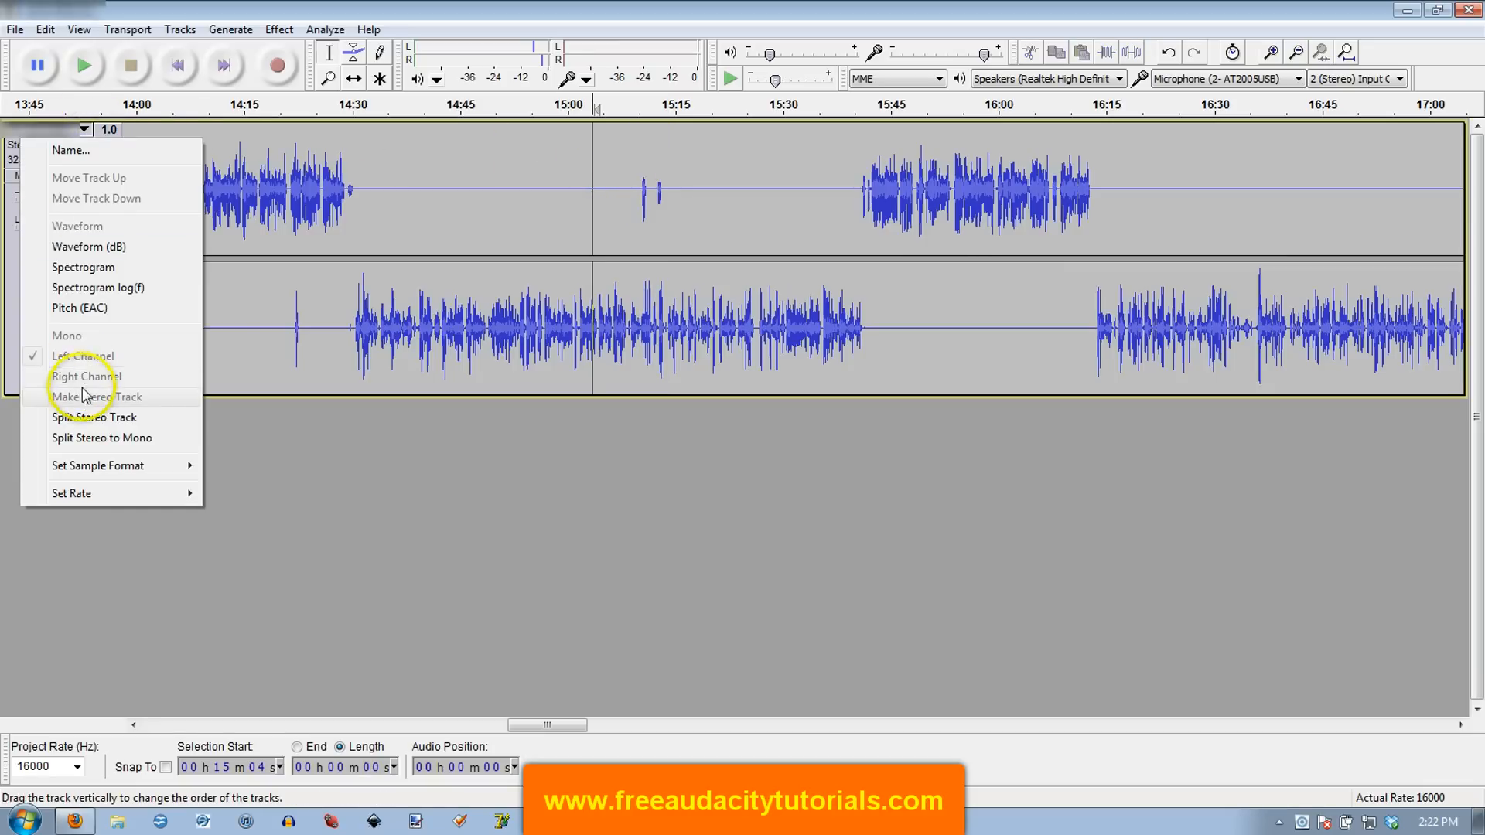
mouse_move(81, 420)
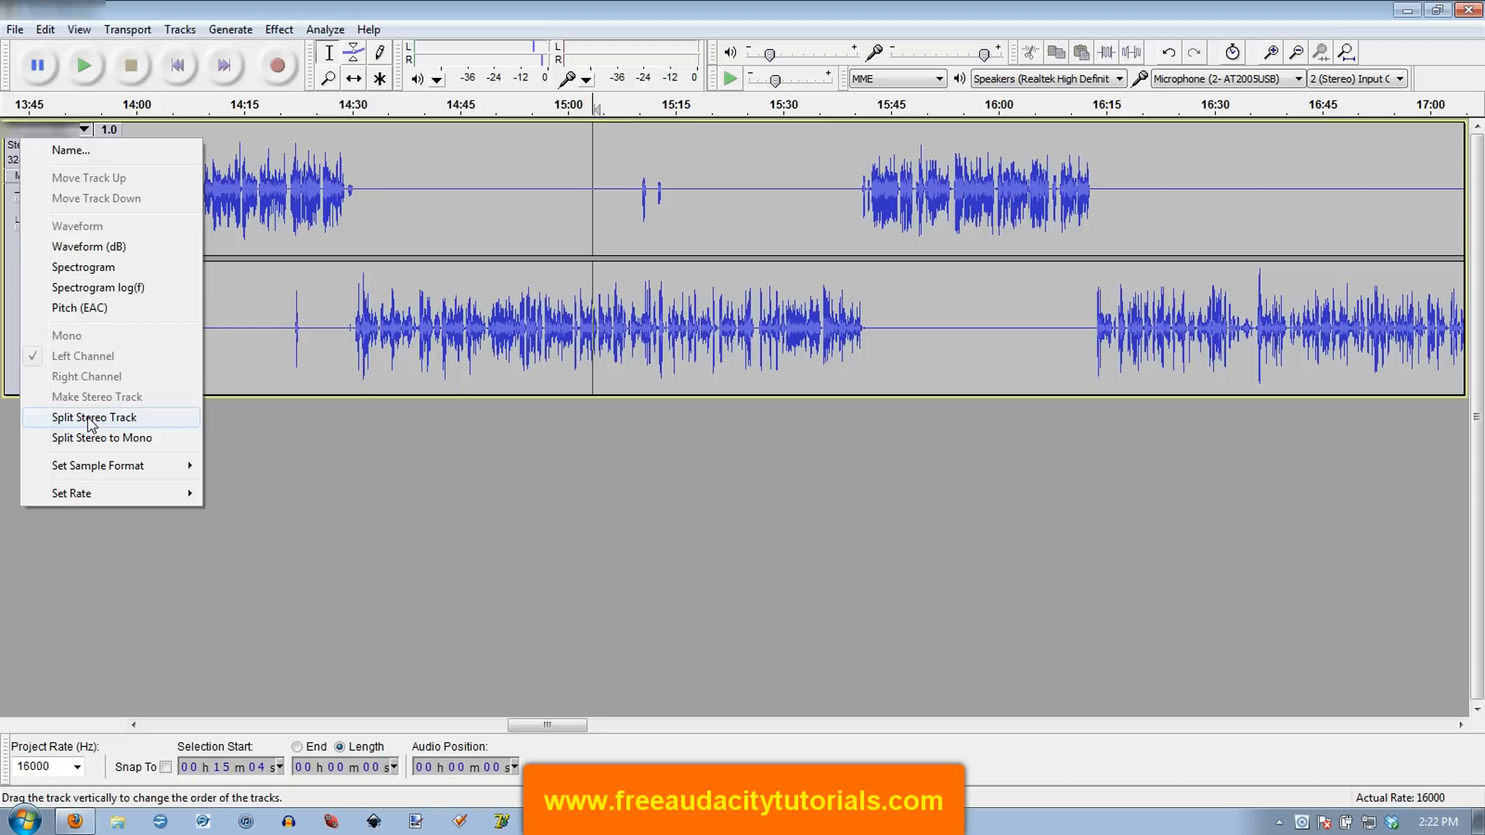
mouse_move(101, 446)
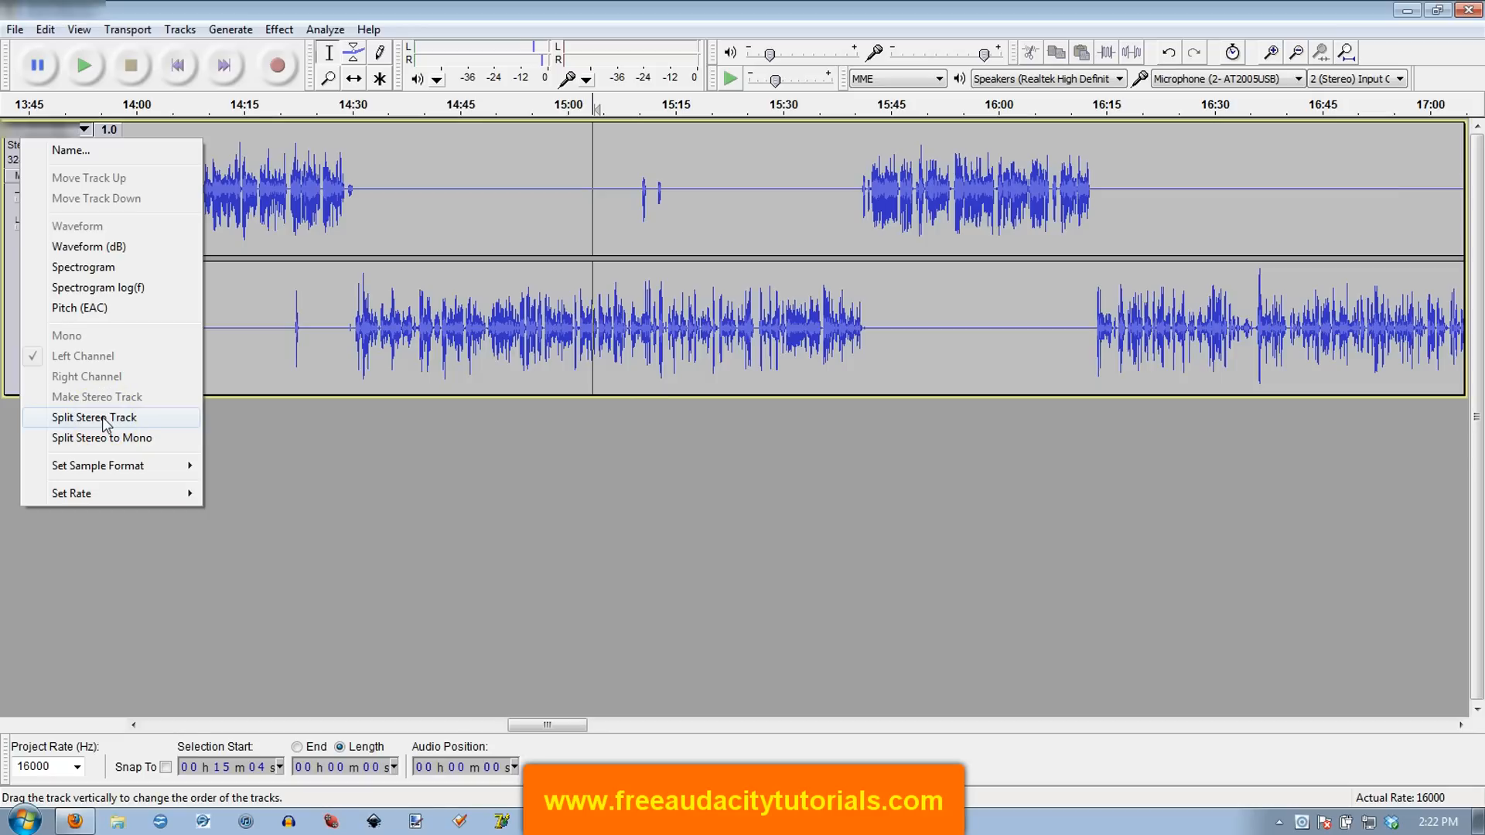
click(87, 418)
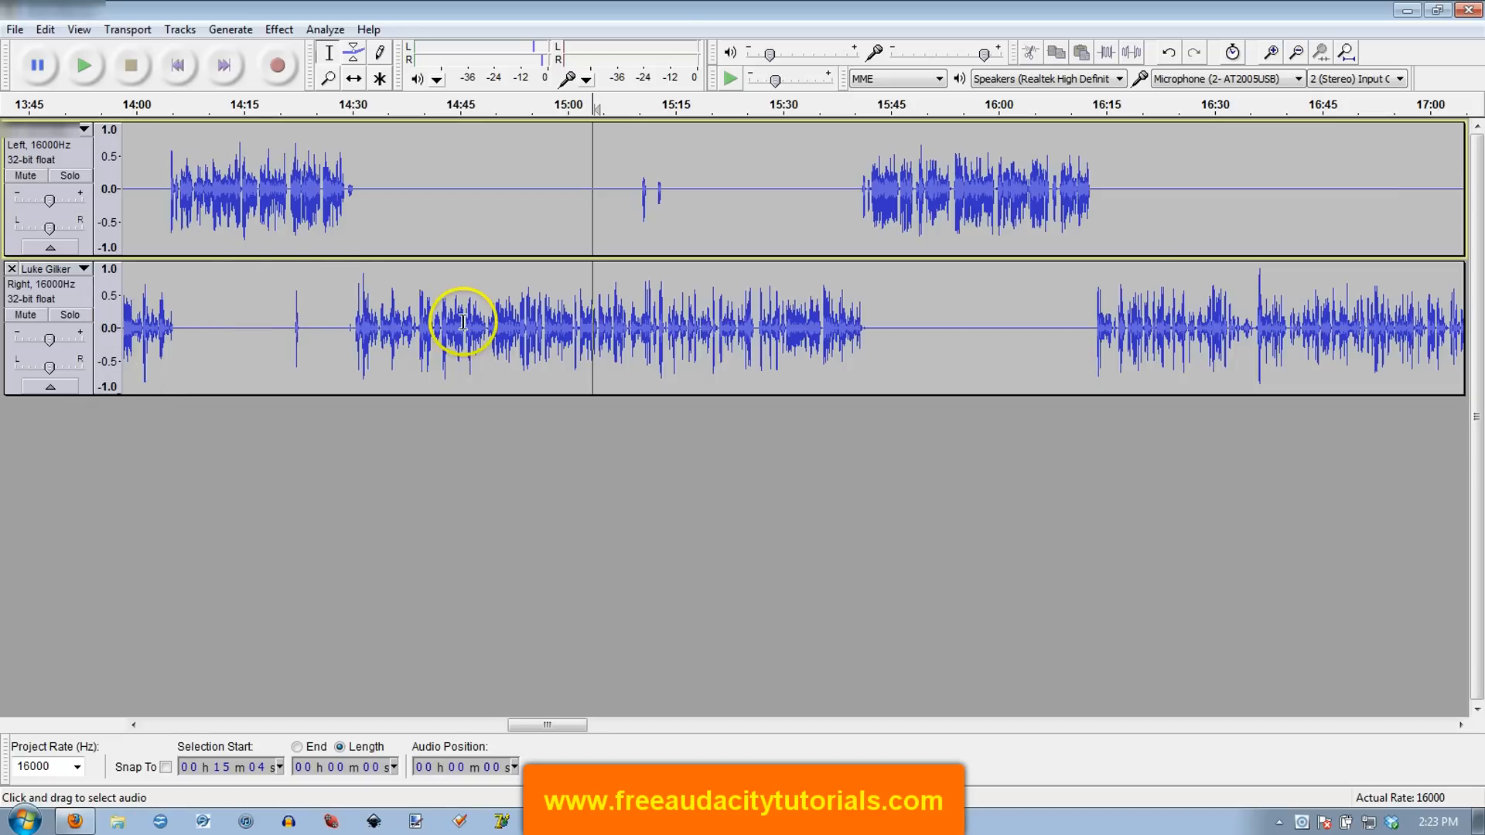
mouse_move(85, 253)
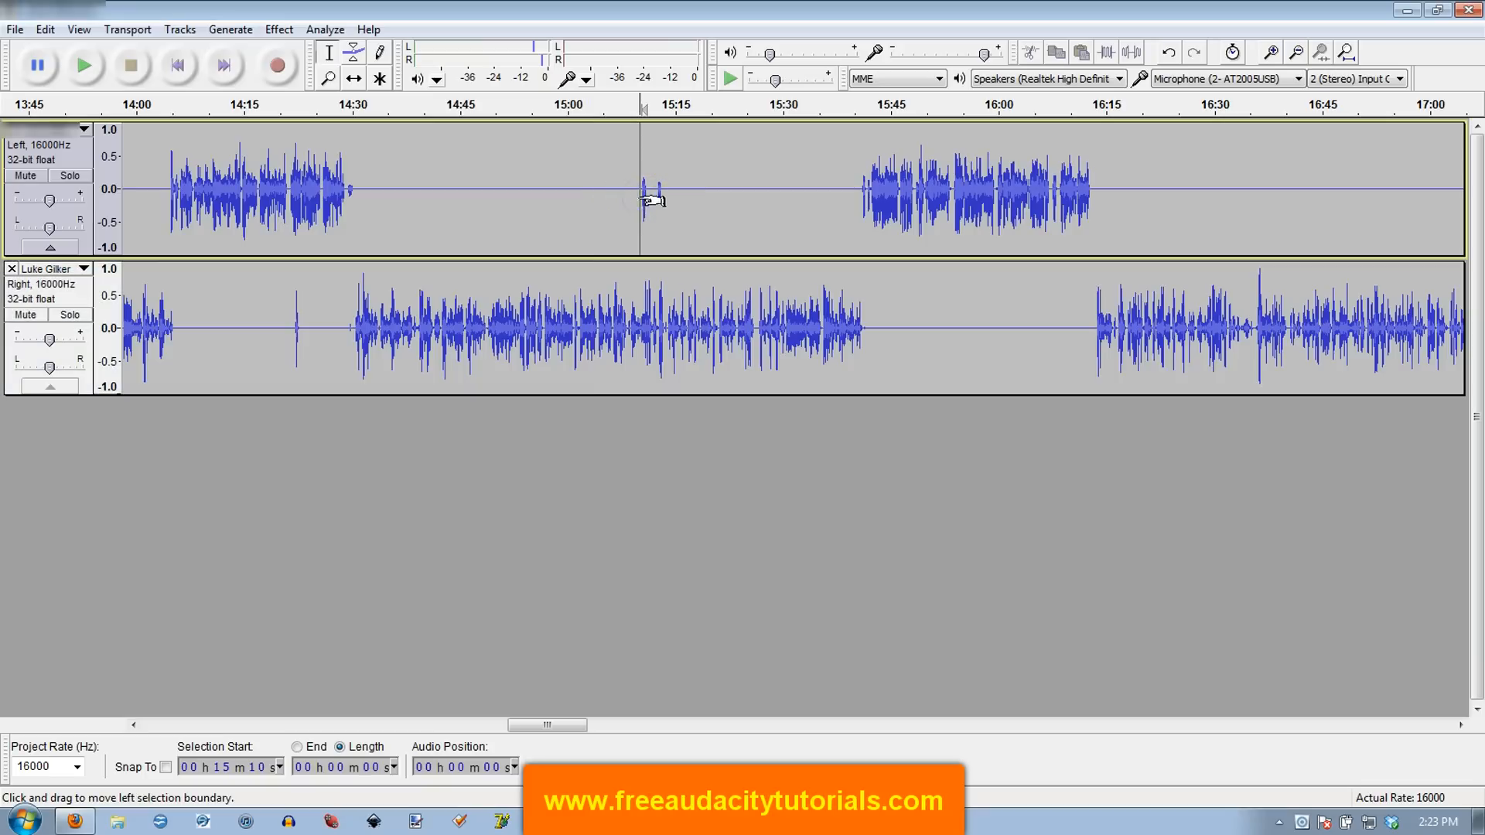
Step: Zoom in near 15:10 and select the brief interjection on the Left track
drag(642, 188, 653, 189)
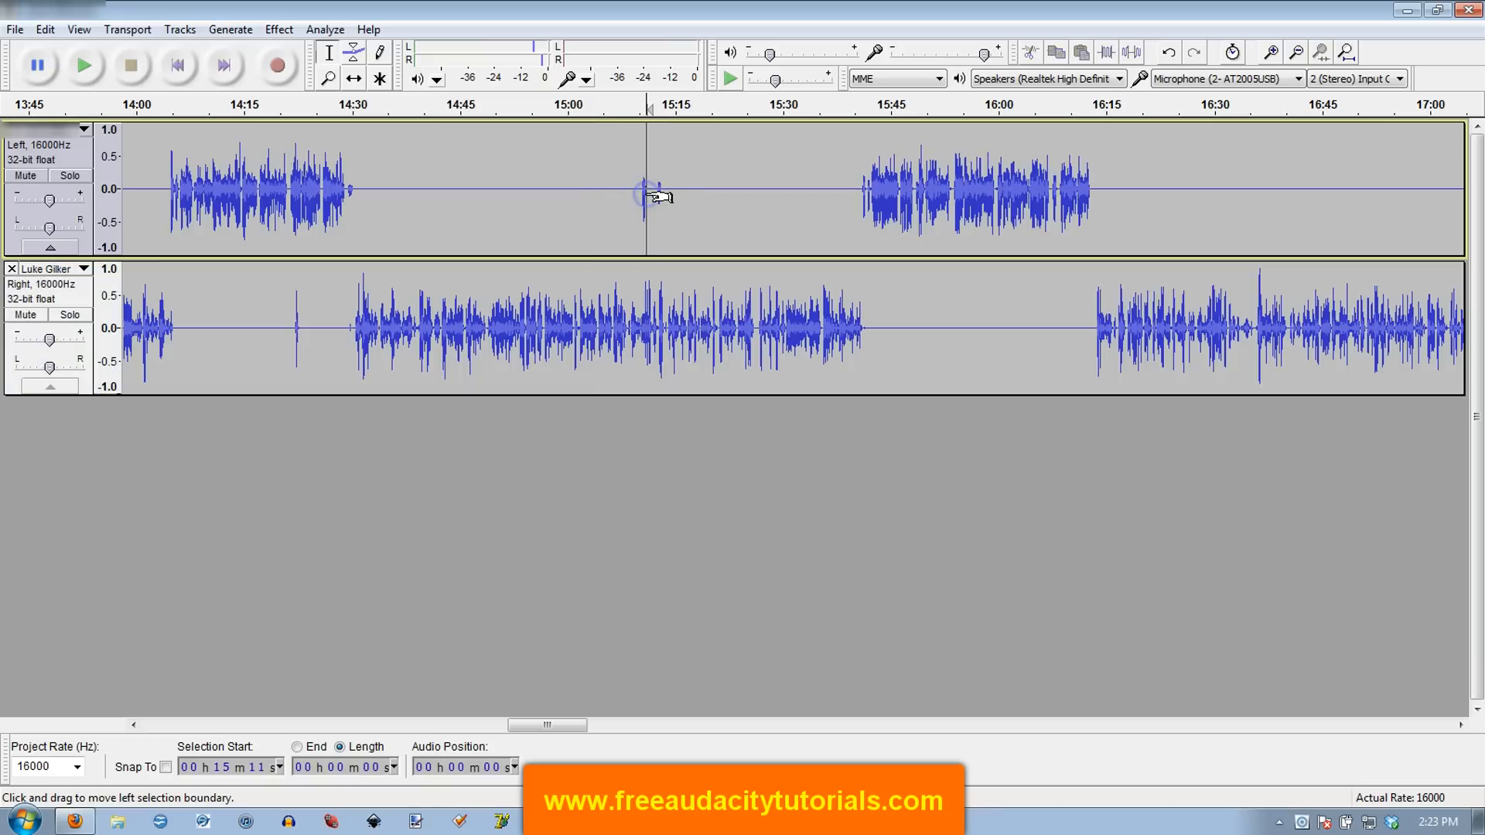
click(1273, 49)
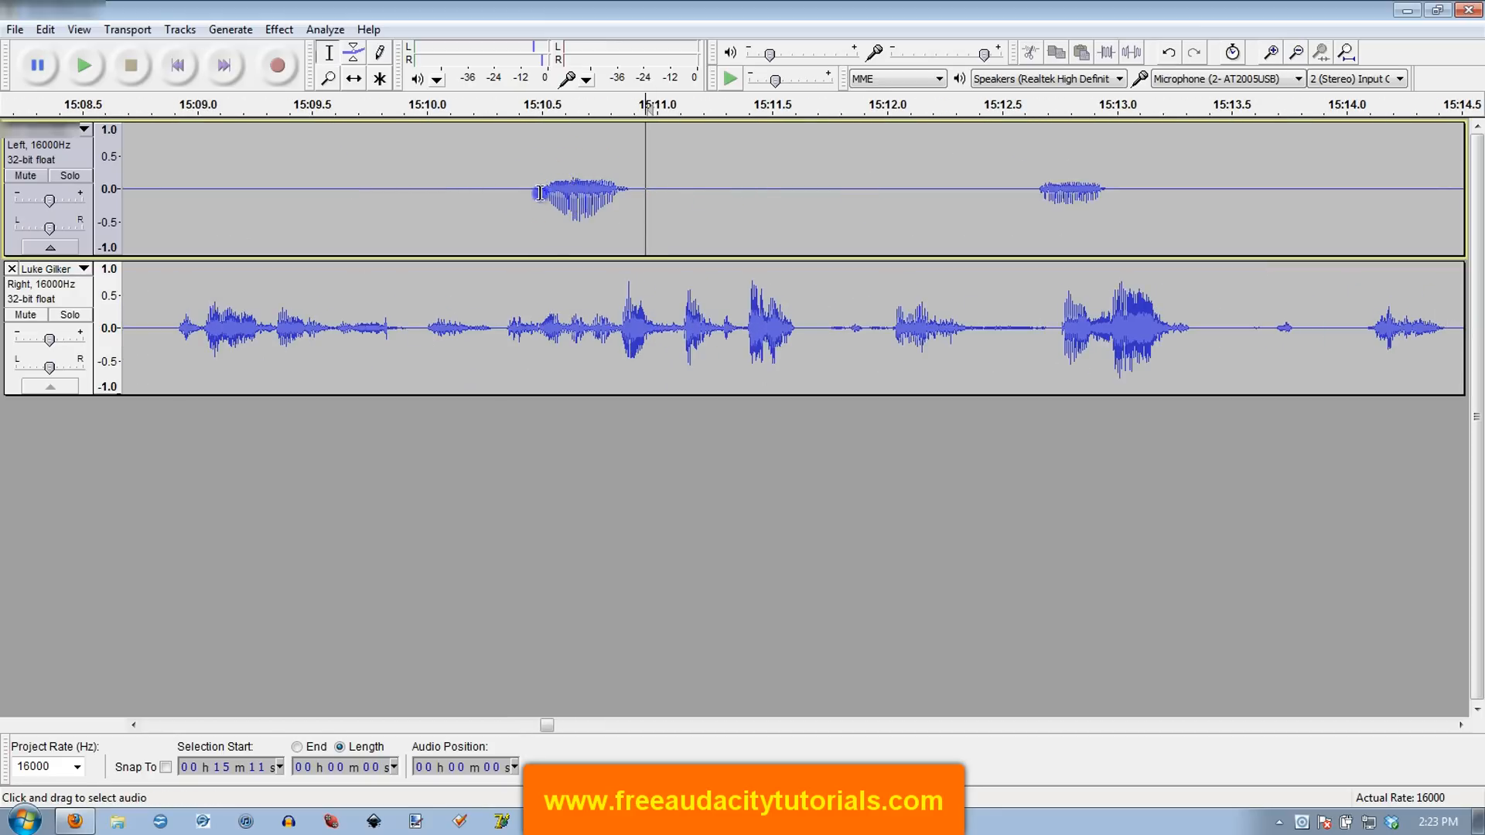
drag(540, 189, 629, 227)
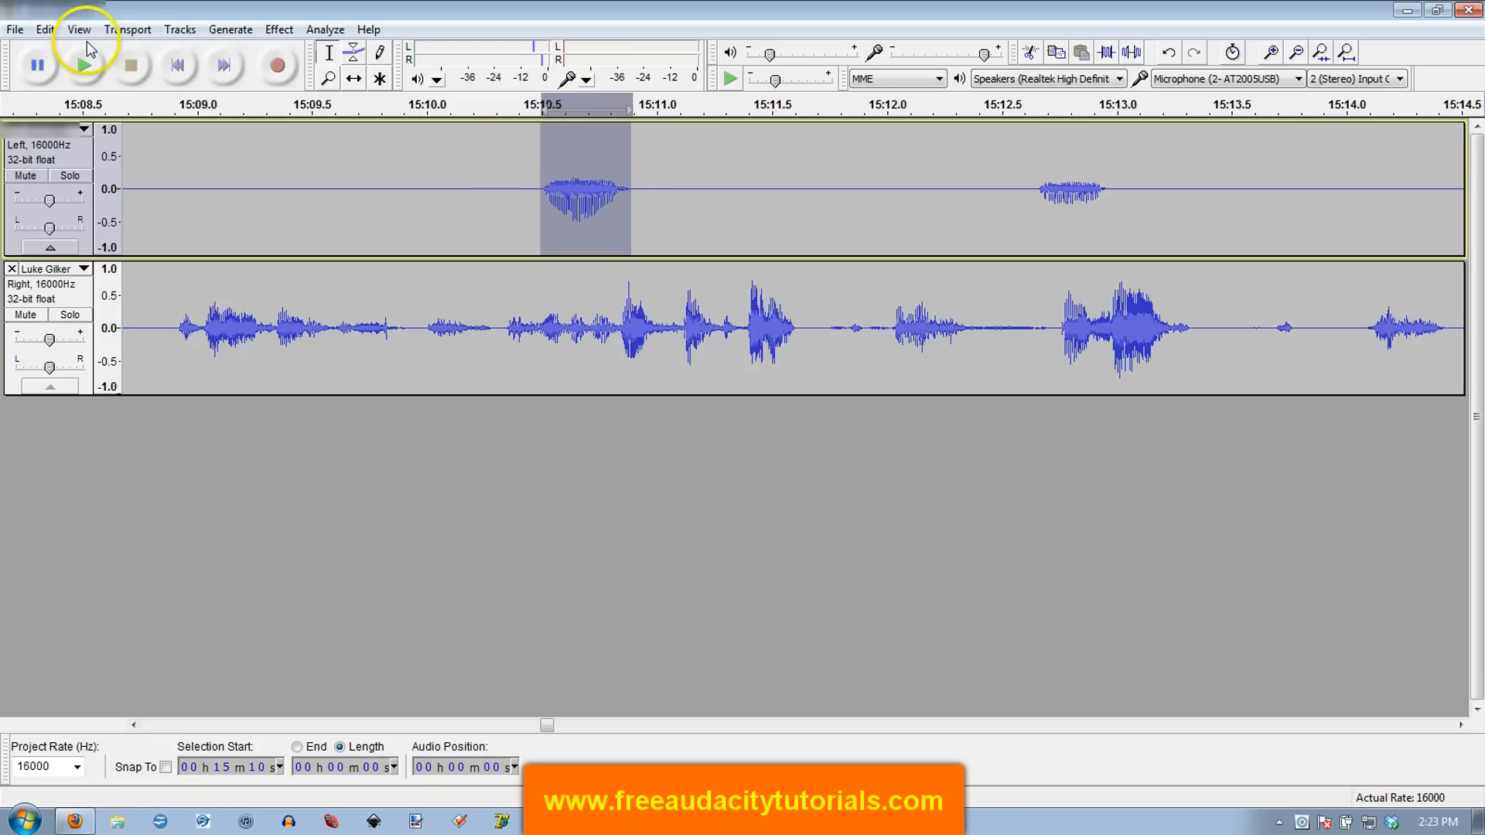
Step: Silence the selected interjection near 15:10.5 via Edit > Silence Audio
click(40, 28)
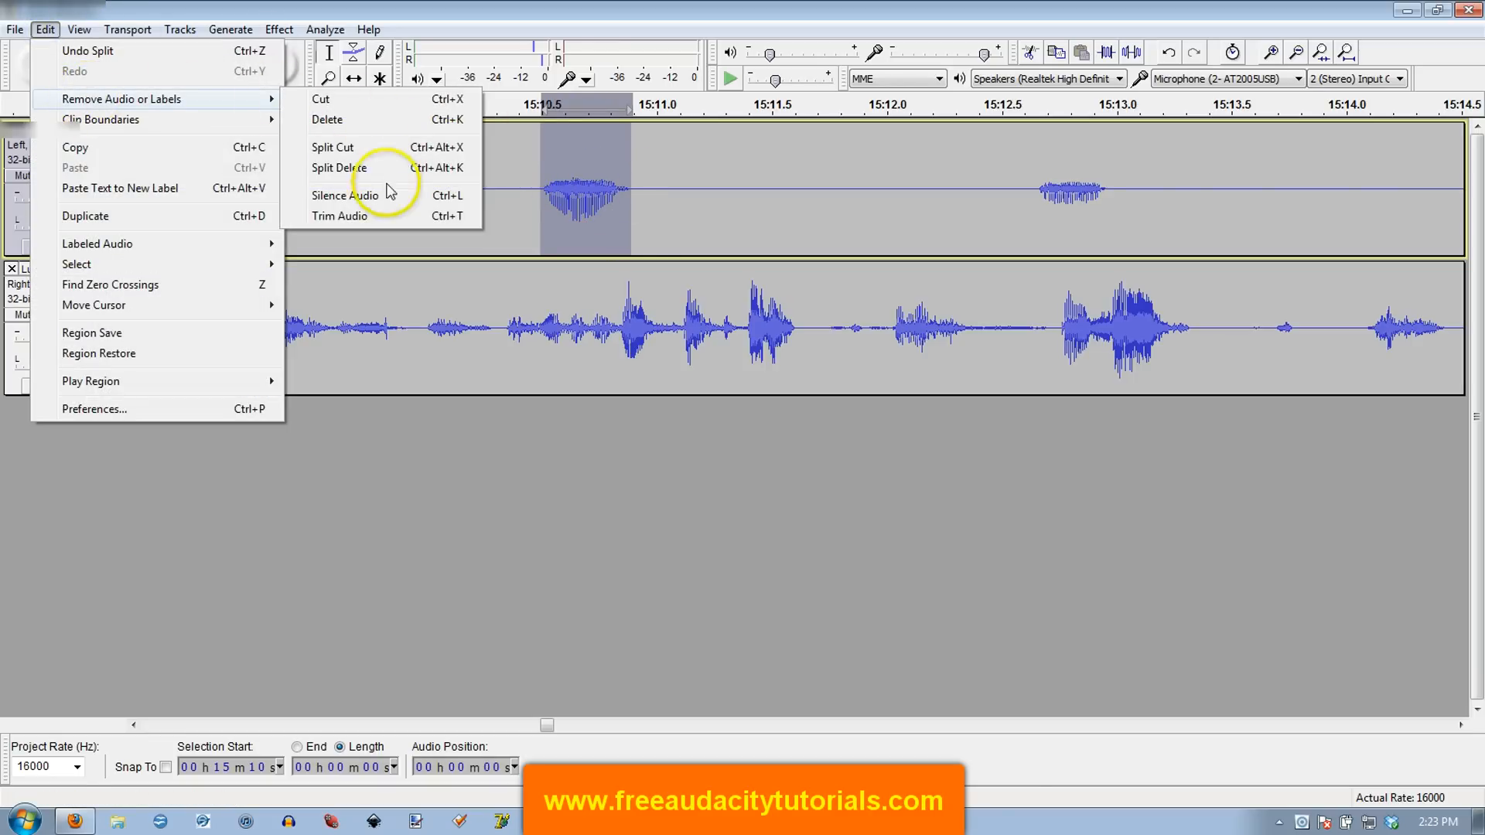
click(344, 195)
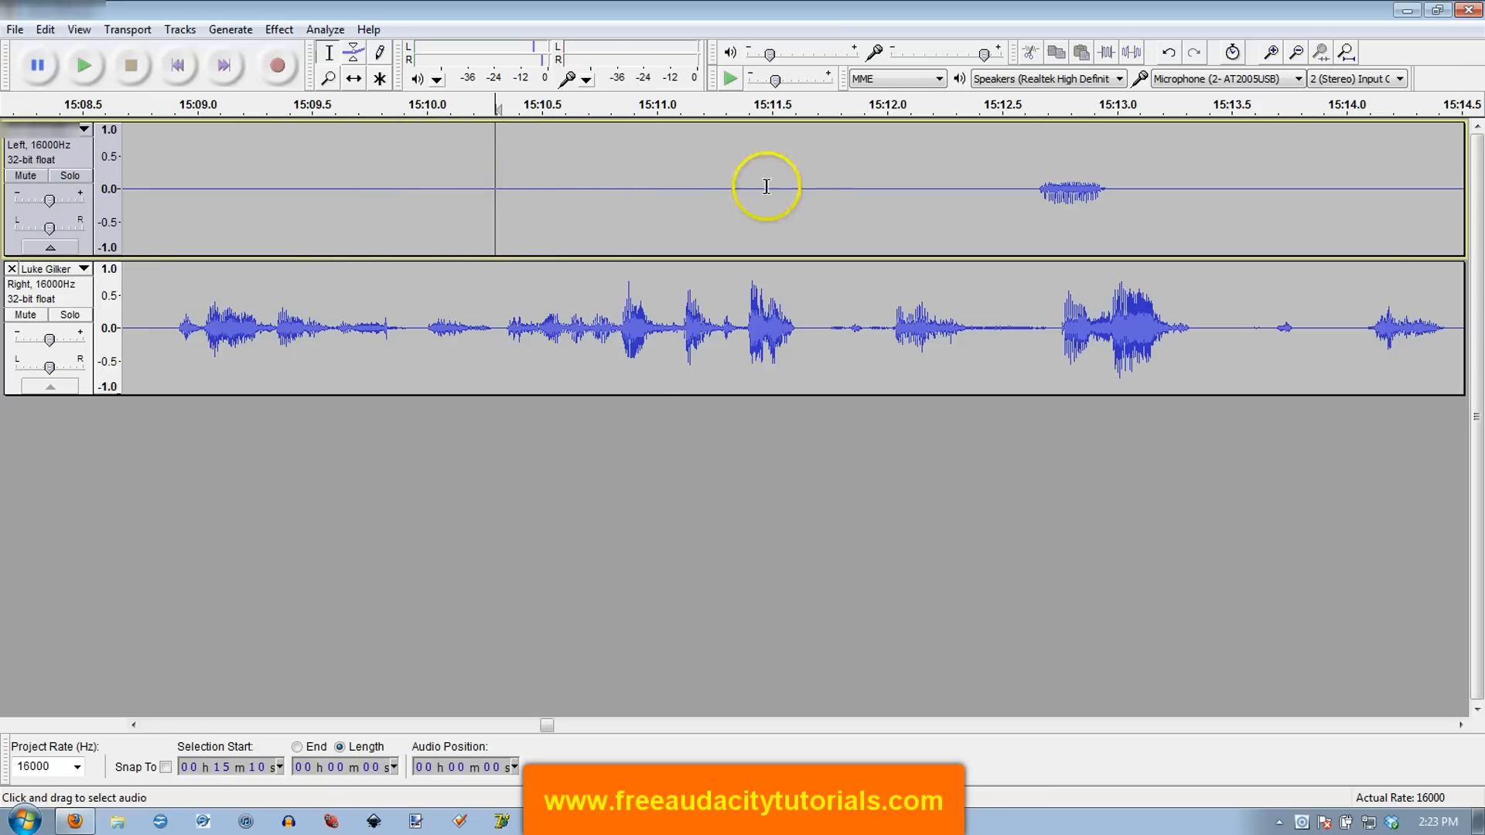
mouse_move(762, 198)
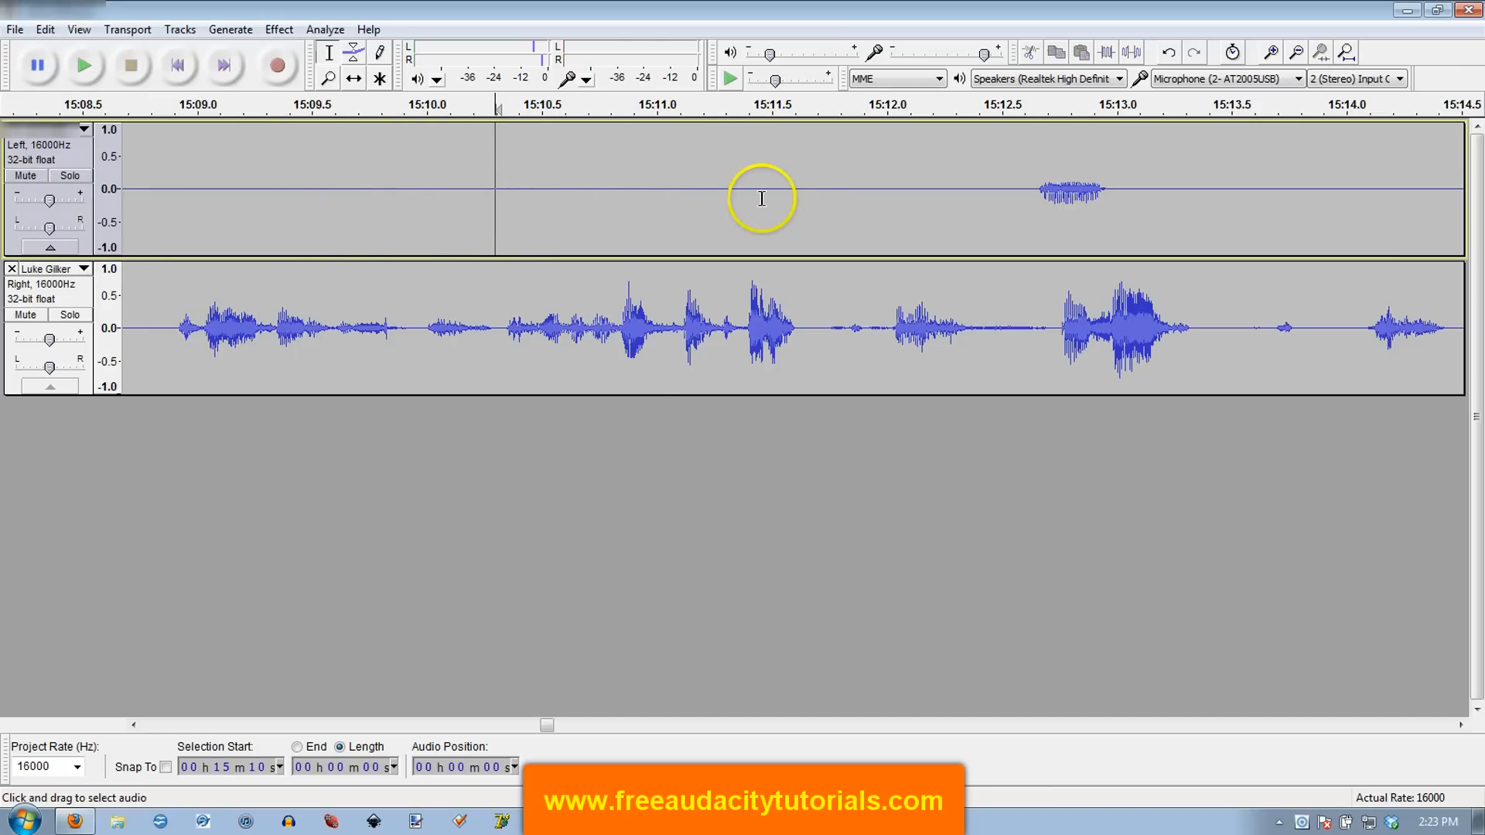
mouse_move(745, 198)
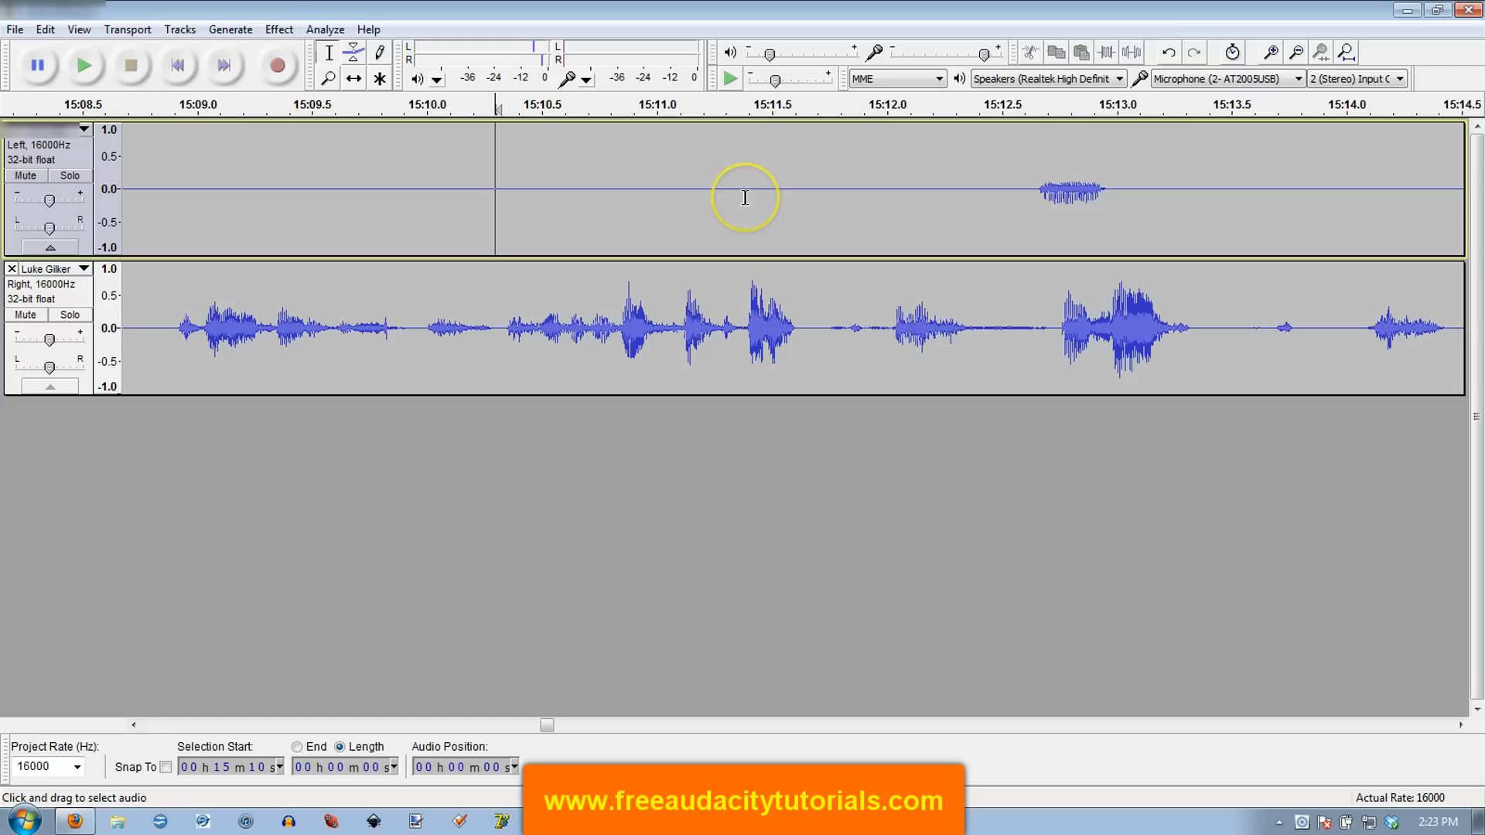
mouse_move(1064, 189)
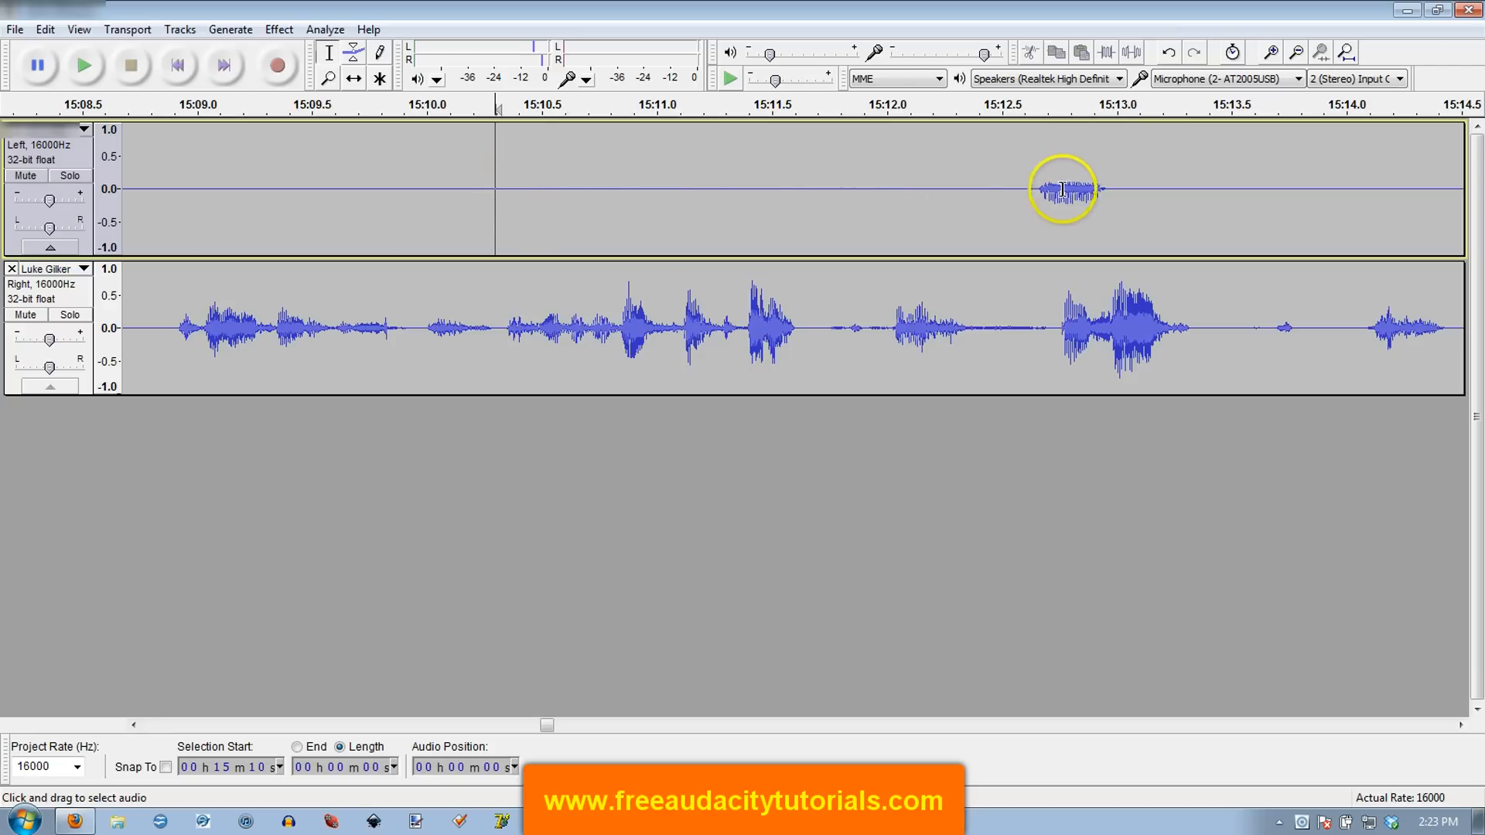
mouse_move(645, 183)
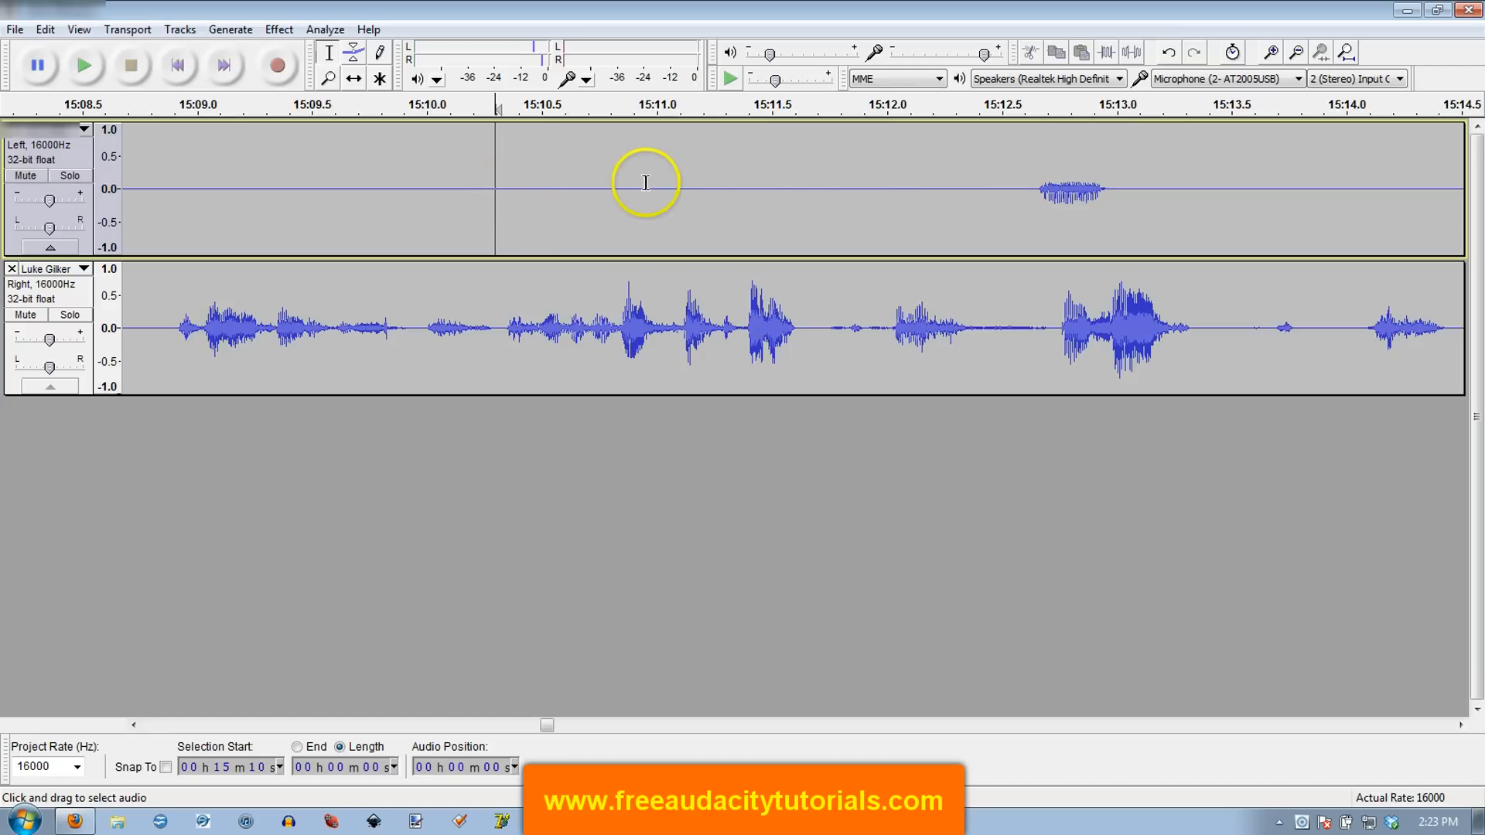
mouse_move(1059, 339)
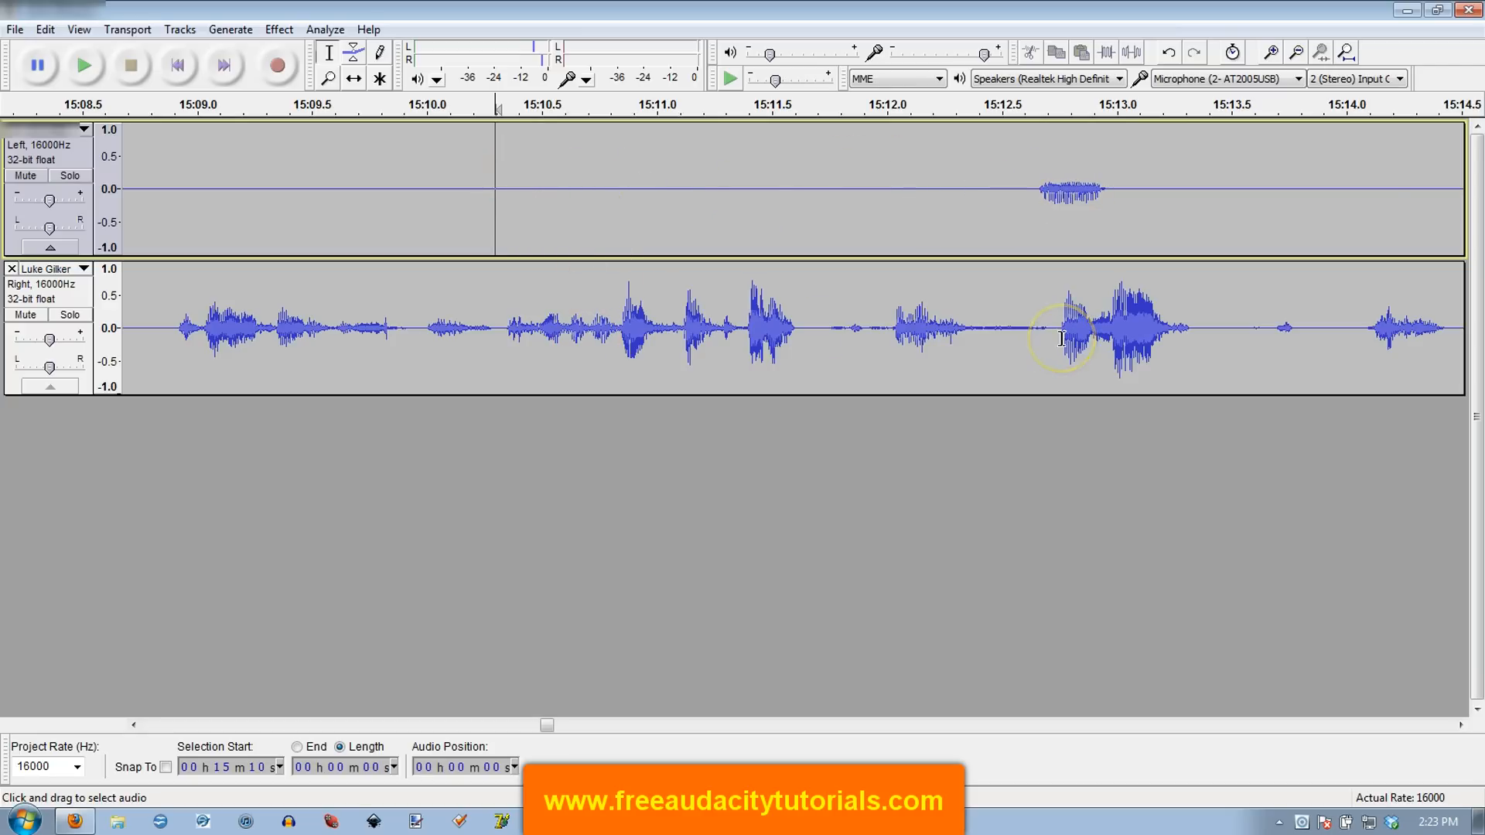
mouse_move(1003, 228)
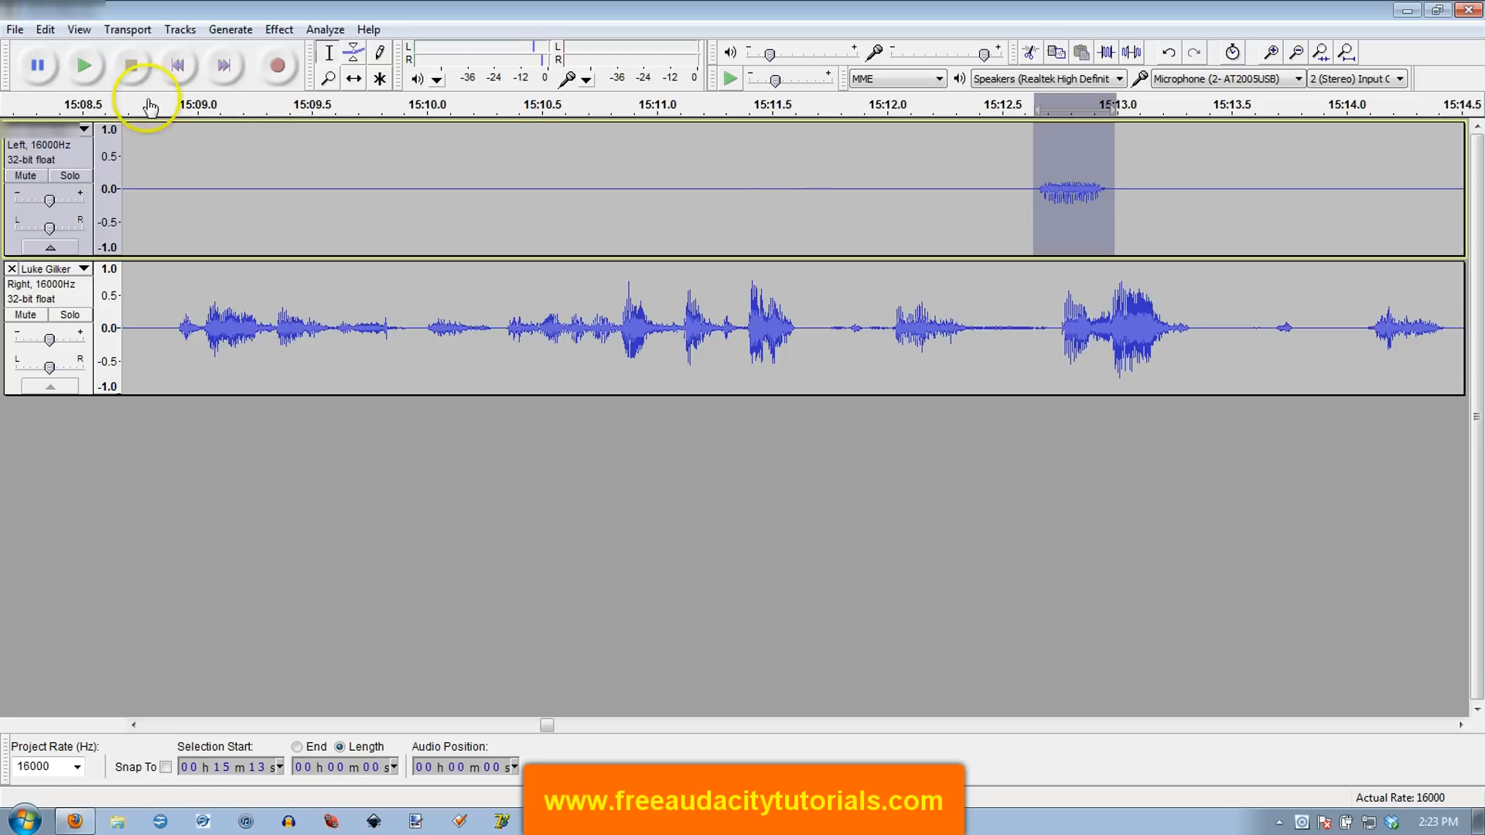
Step: Silence the second interjection near 15:13 on the Left track so the stretch is flat
click(43, 29)
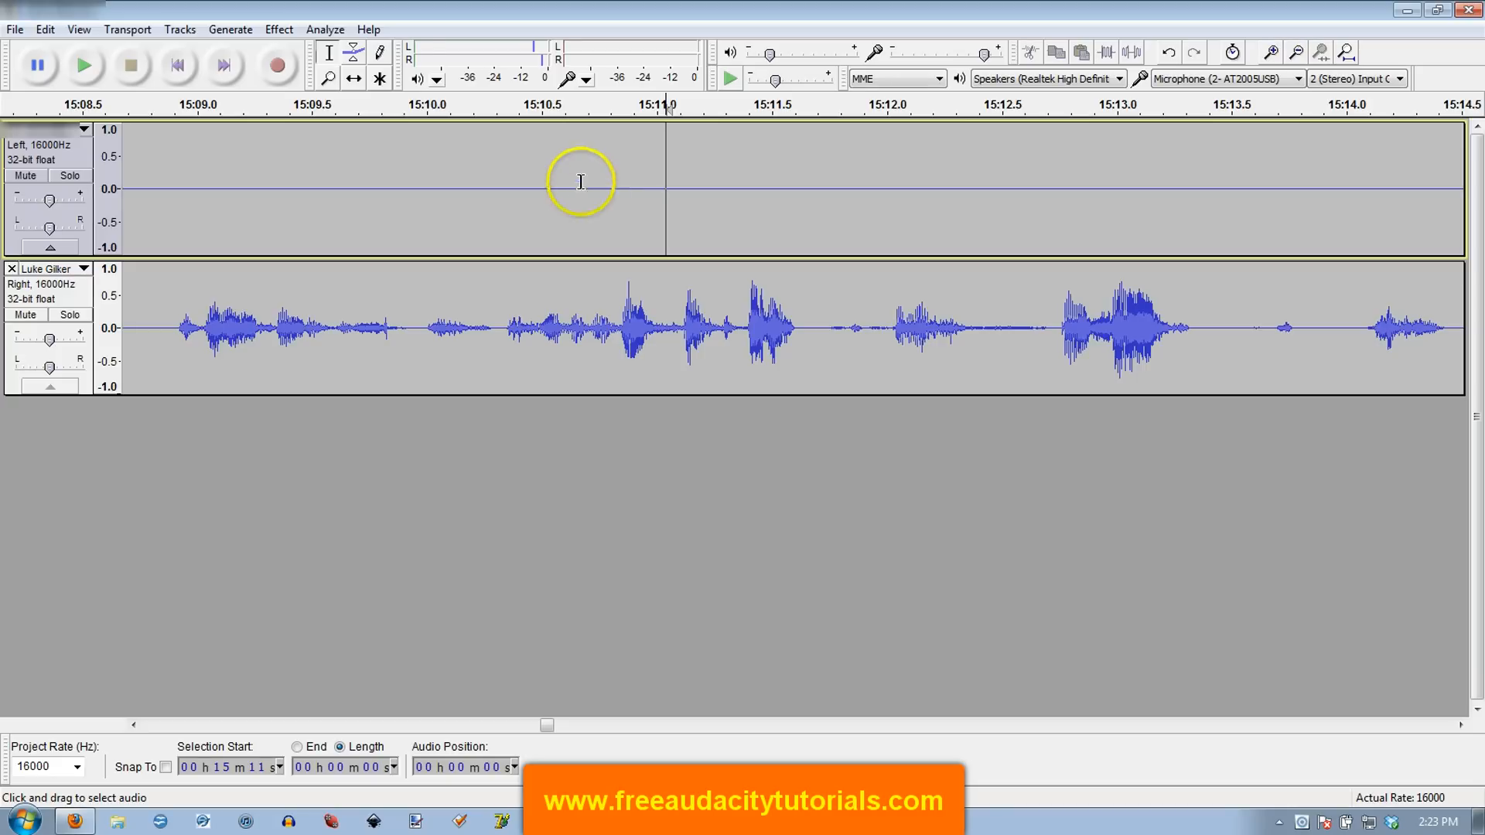
click(278, 28)
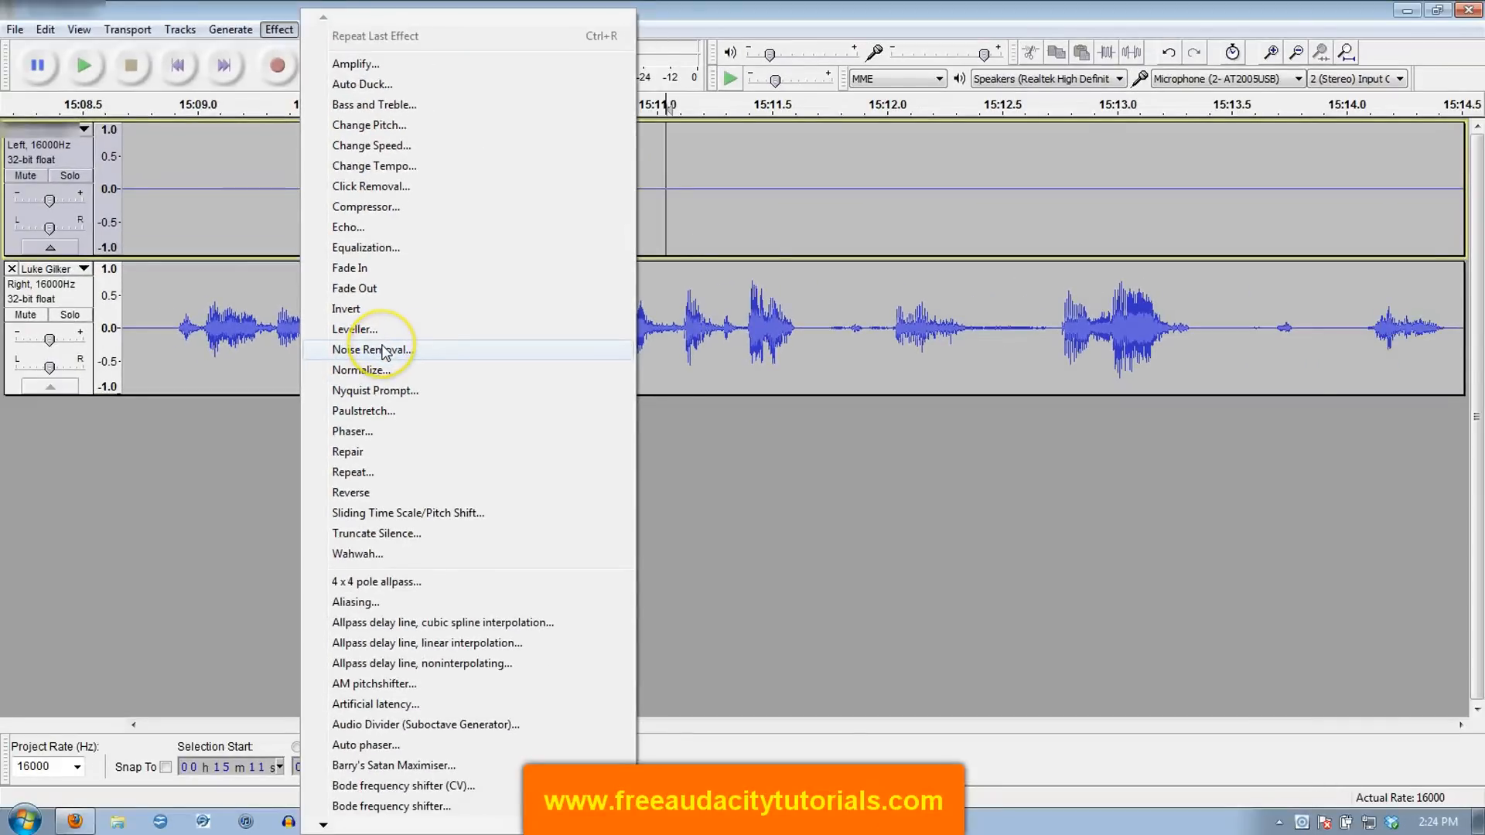
mouse_move(317, 248)
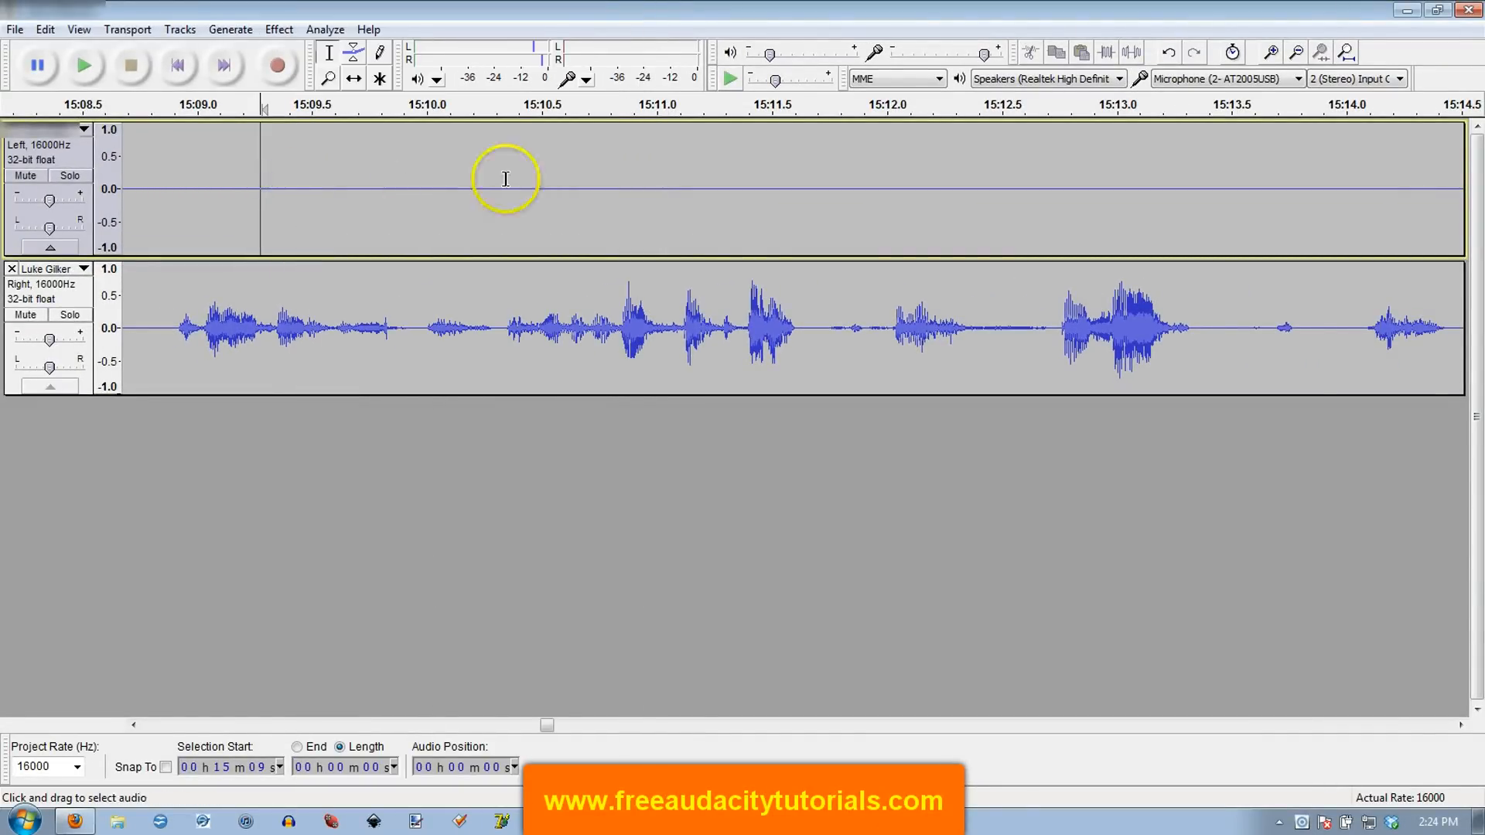
mouse_move(522, 189)
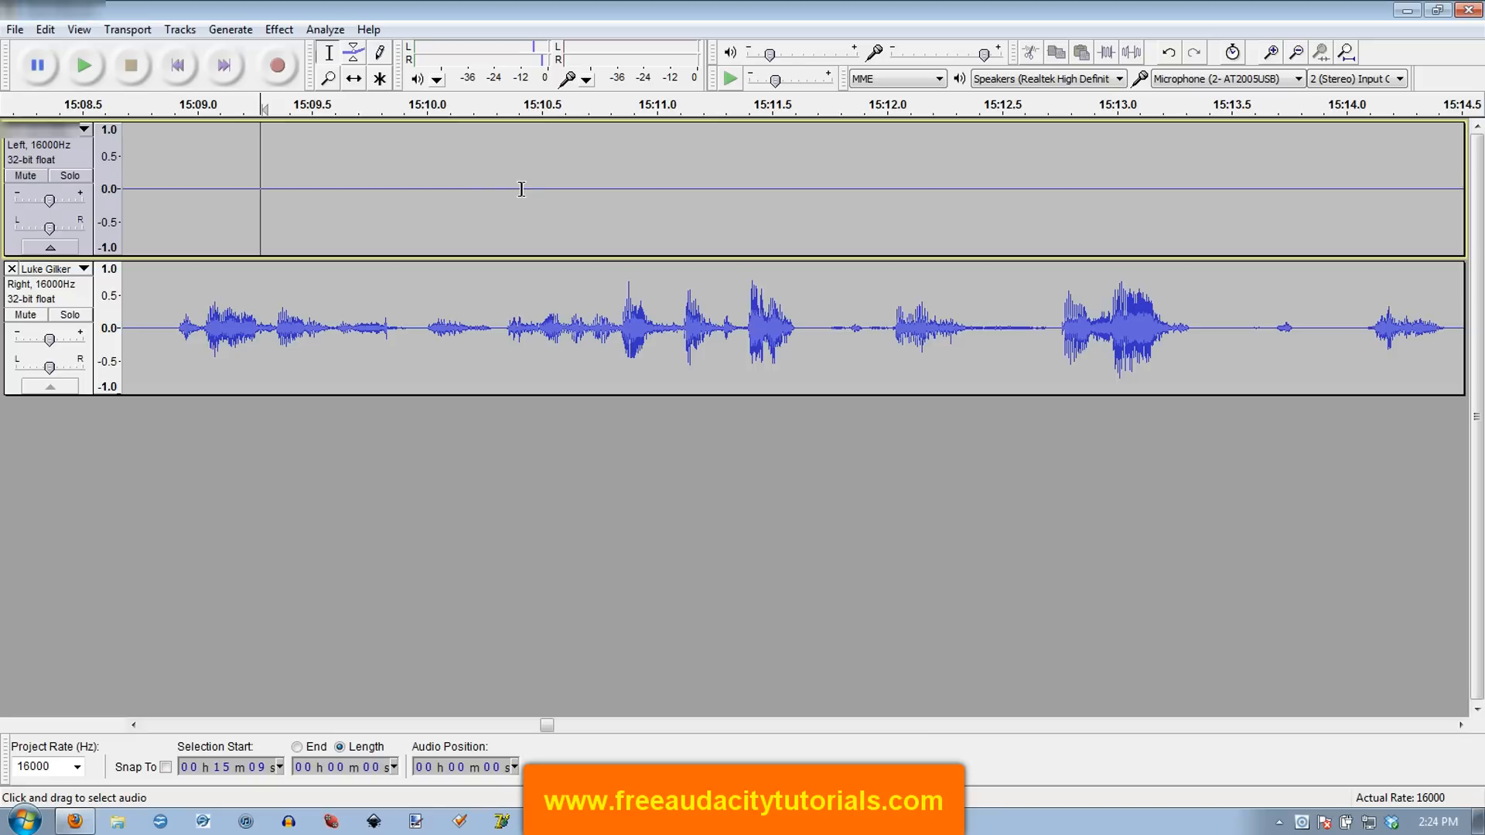
Step: Select the Left track from about 15:09.7 to 15:10 for the next edit
drag(377, 189, 450, 189)
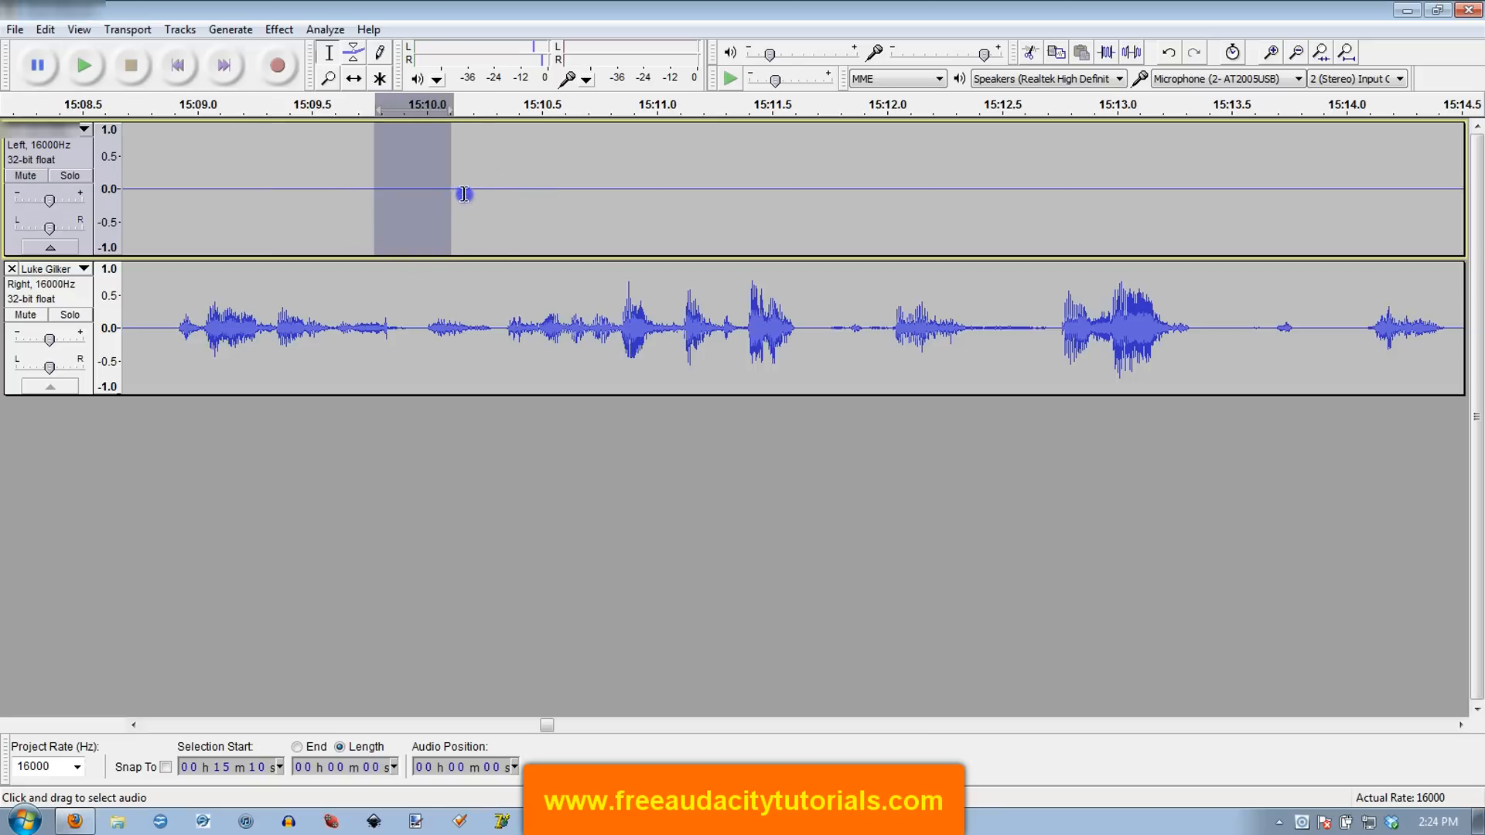